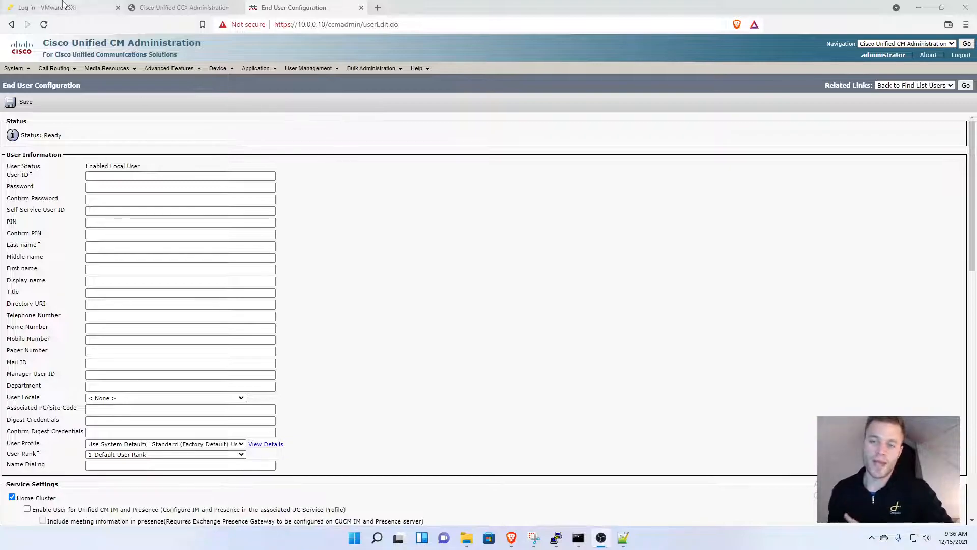
pyautogui.moveTo(368, 109)
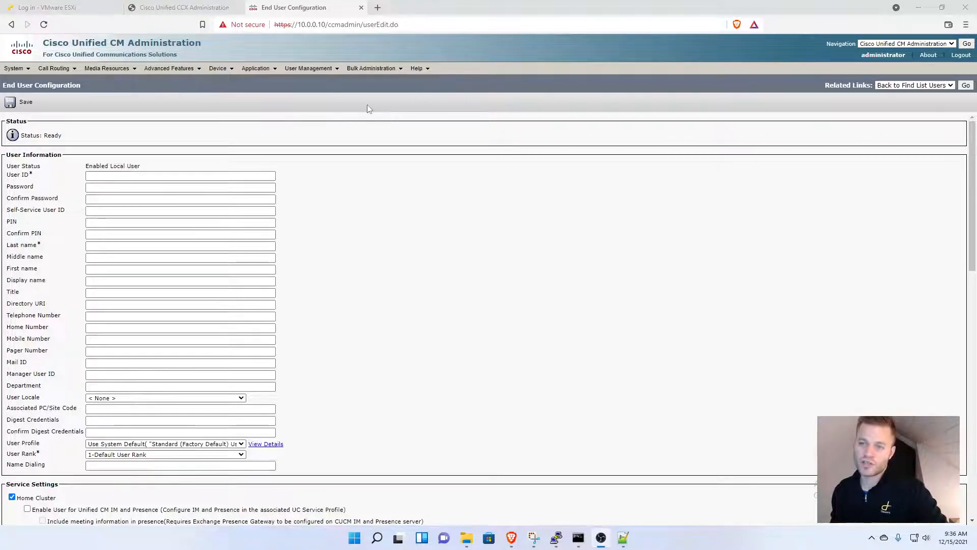
# Start a new end user ccxsupervisor (CCX Supervisor) with password, PIN and IM and Presence enabled
pyautogui.click(308, 68)
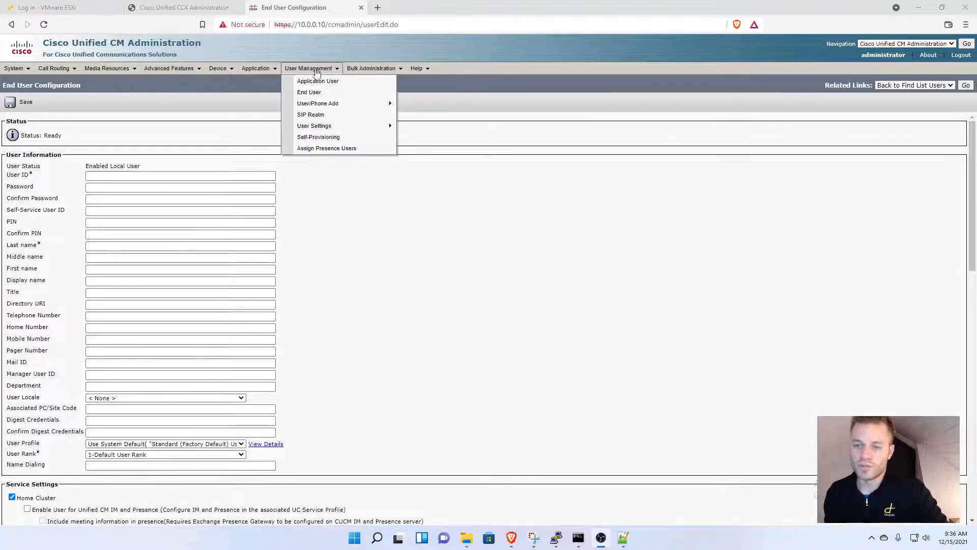
pyautogui.click(308, 91)
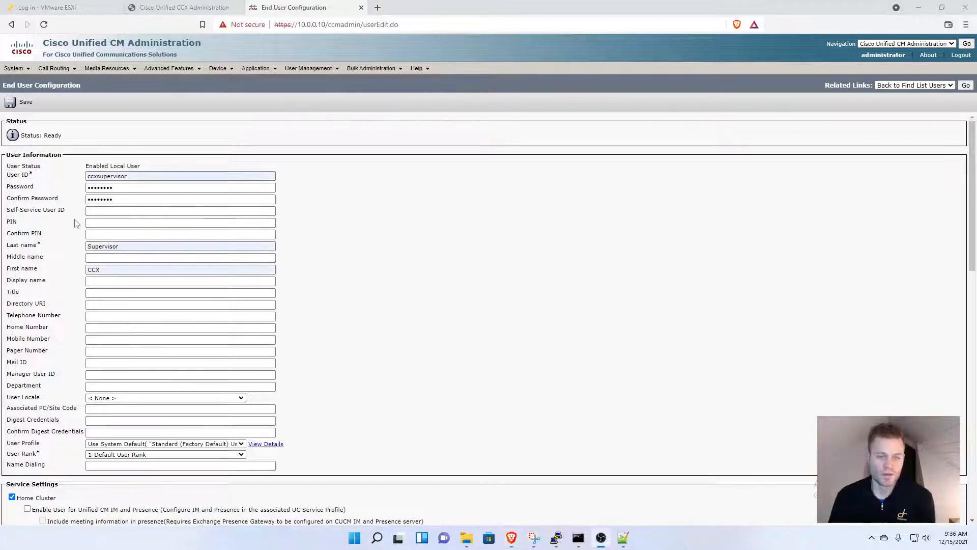
pyautogui.moveTo(287, 262)
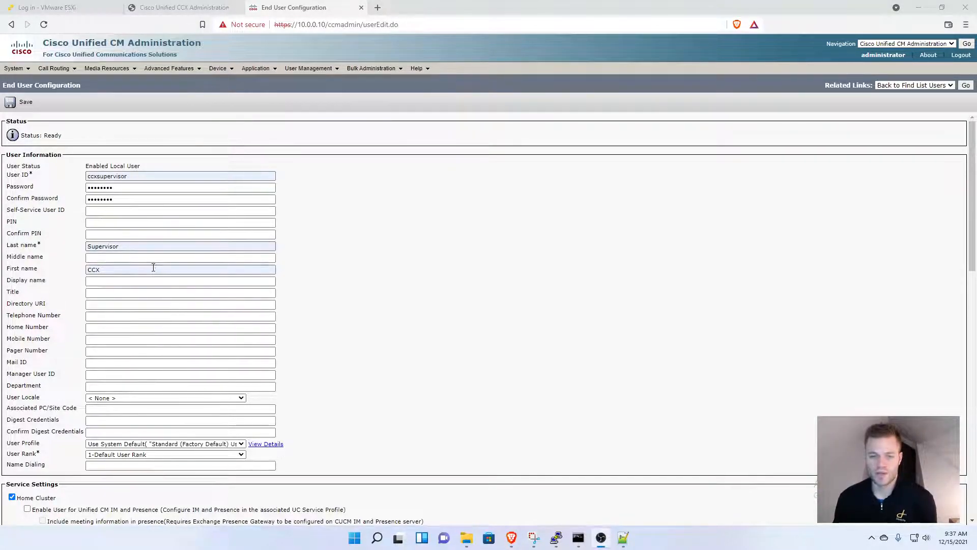
pyautogui.scroll(-3)
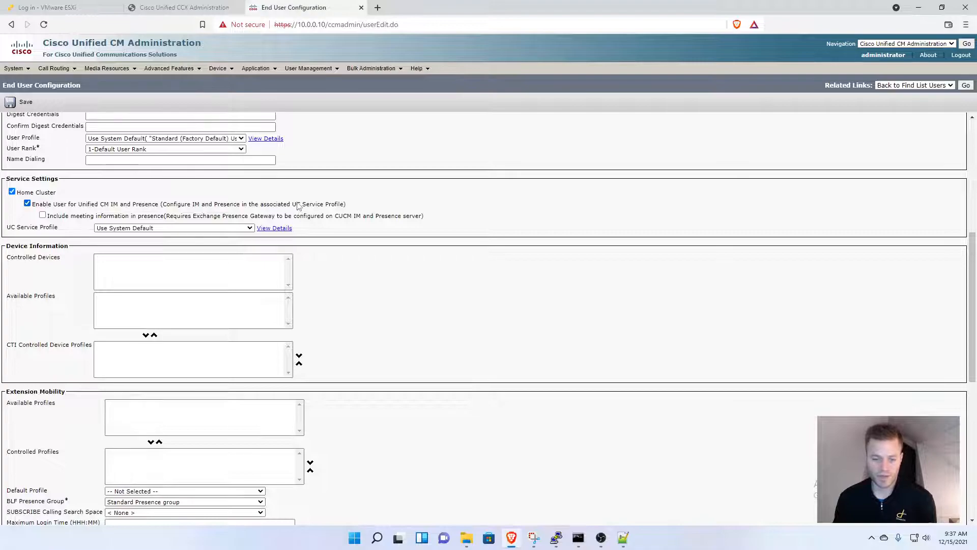
pyautogui.scroll(-3)
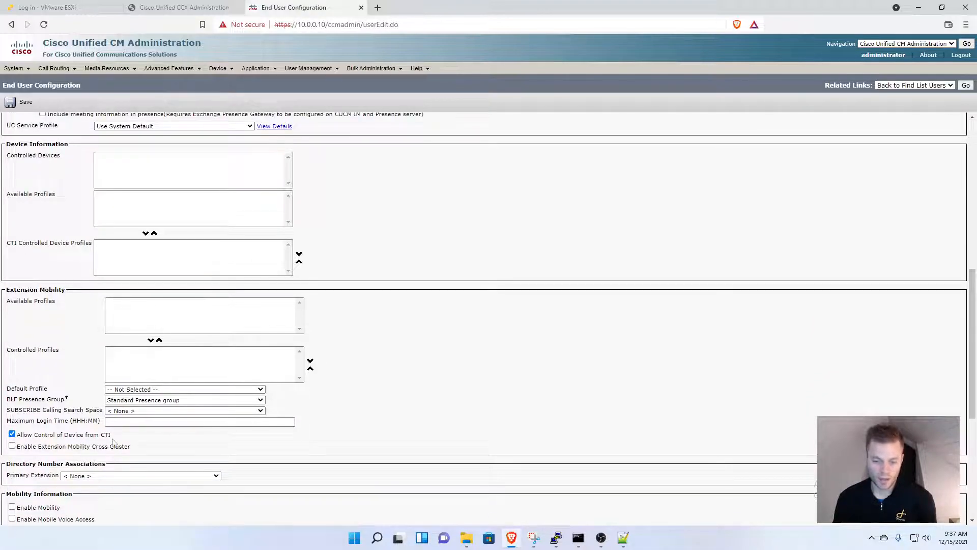
pyautogui.scroll(-3)
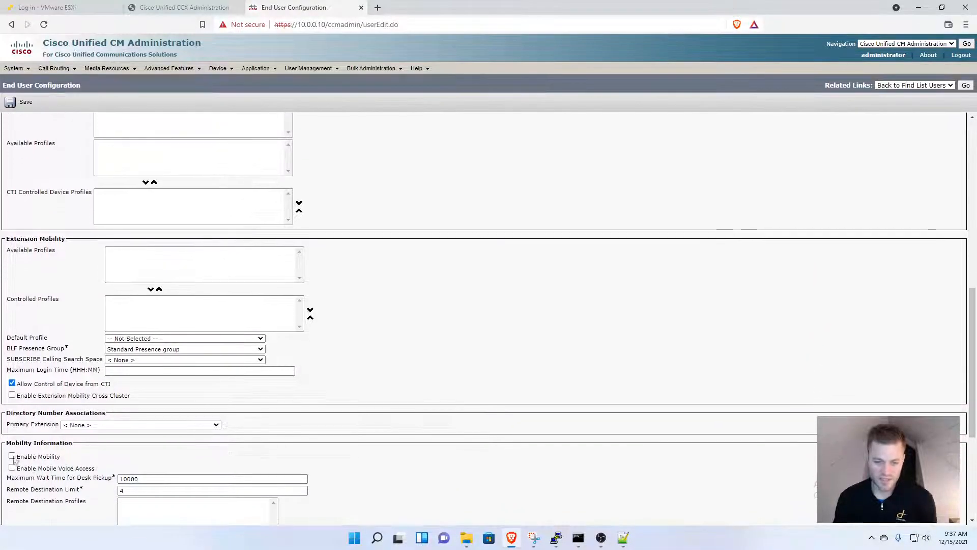
pyautogui.scroll(-3)
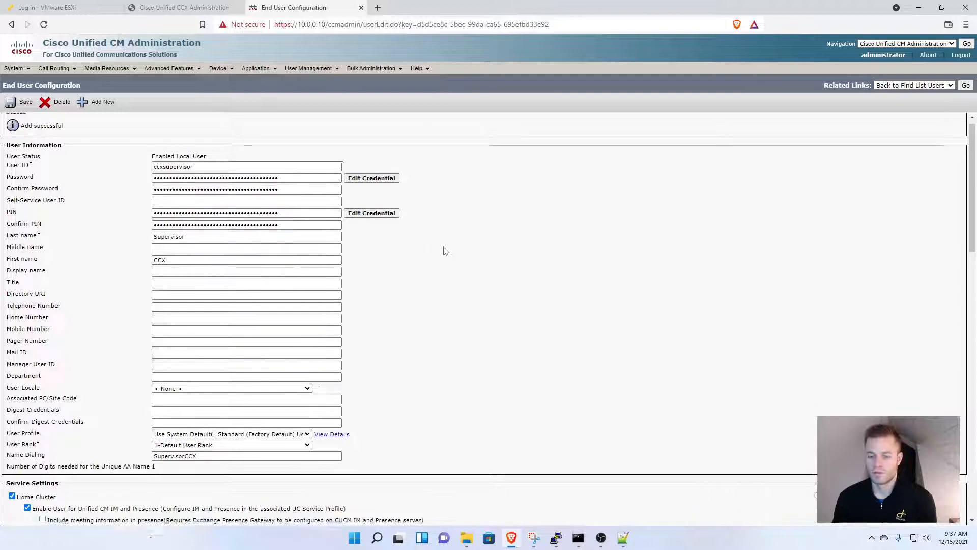
# Associate phone SEP3417EBD42780 (lines 7777 and 1001) with ccxsupervisor and save
pyautogui.scroll(-3)
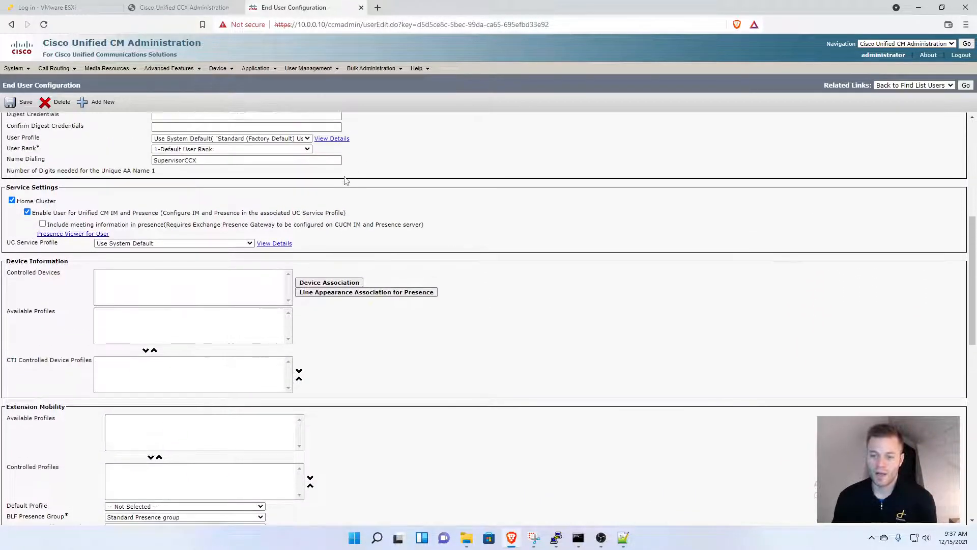
pyautogui.click(329, 282)
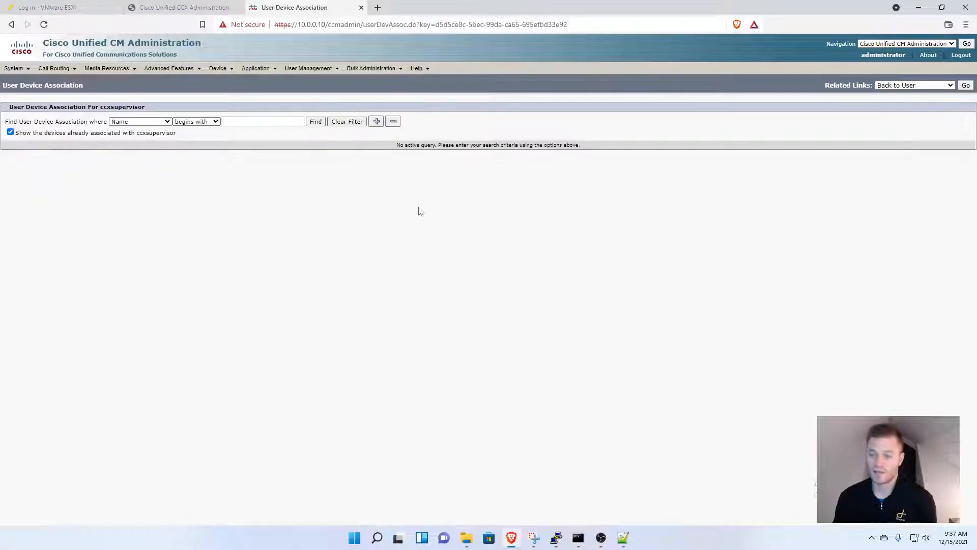
pyautogui.click(316, 121)
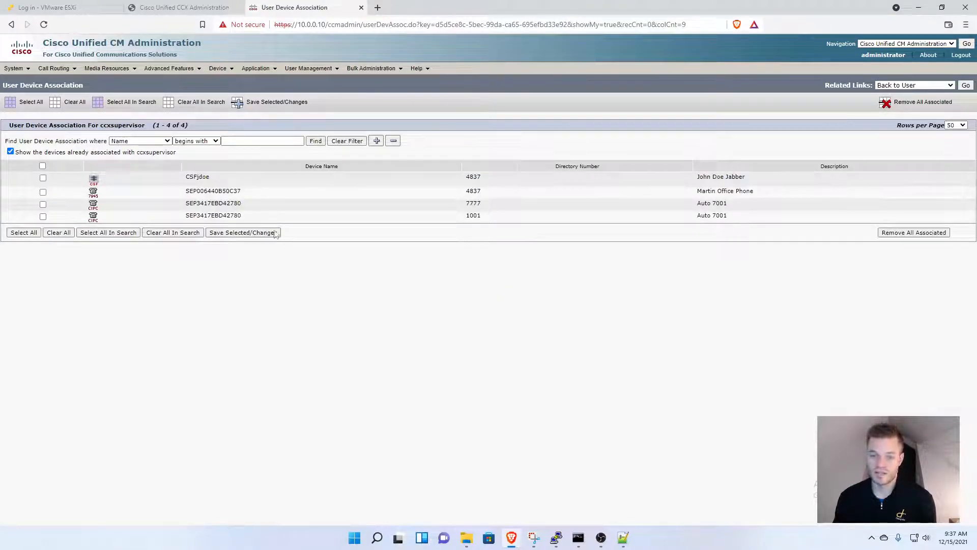
pyautogui.moveTo(155, 200)
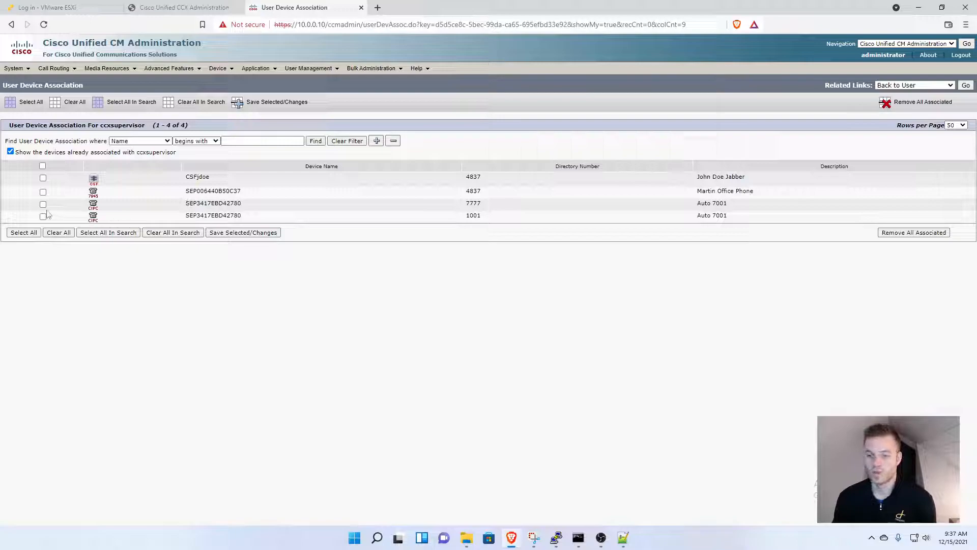
pyautogui.click(43, 216)
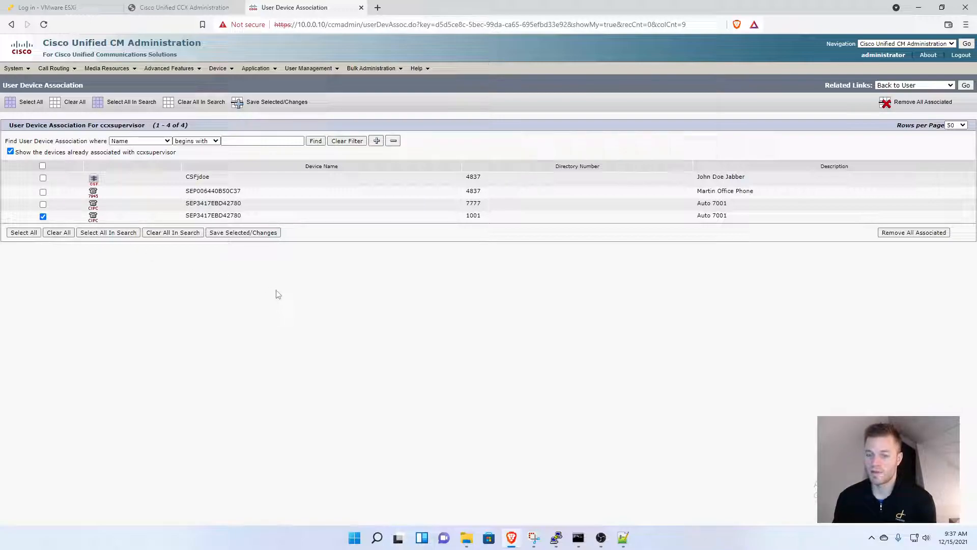
pyautogui.moveTo(43, 202)
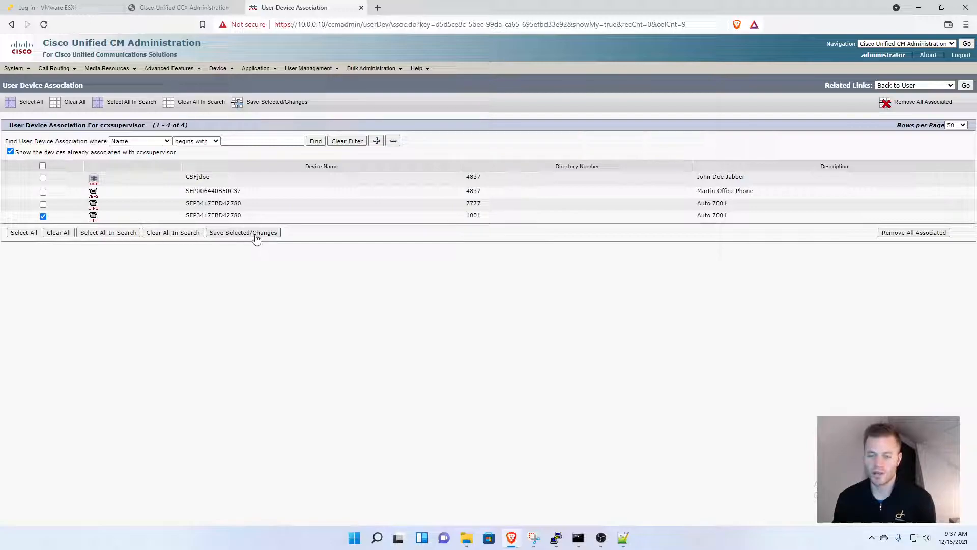
pyautogui.click(243, 232)
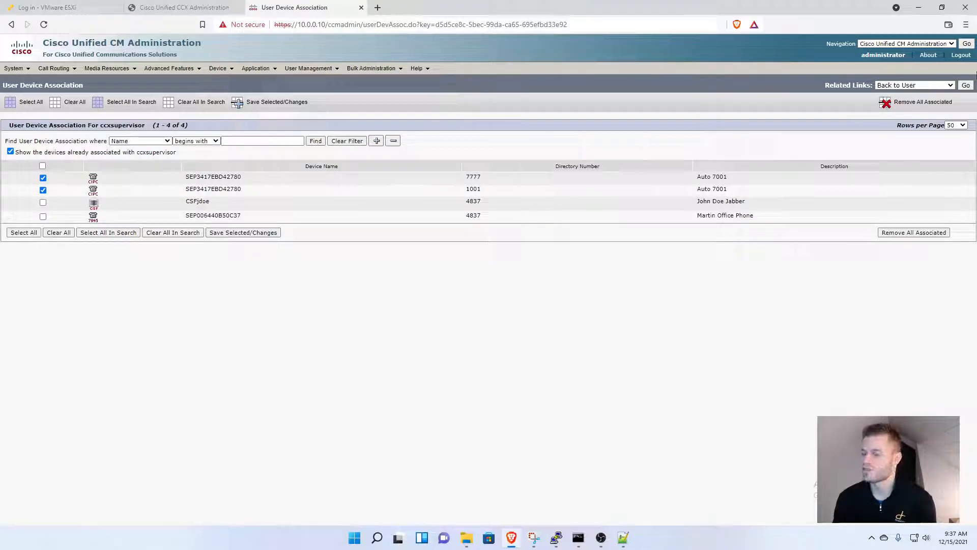
# Back on the user page, choose 1001 in Internal as ccxsupervisor's IPCC extension
pyautogui.click(965, 84)
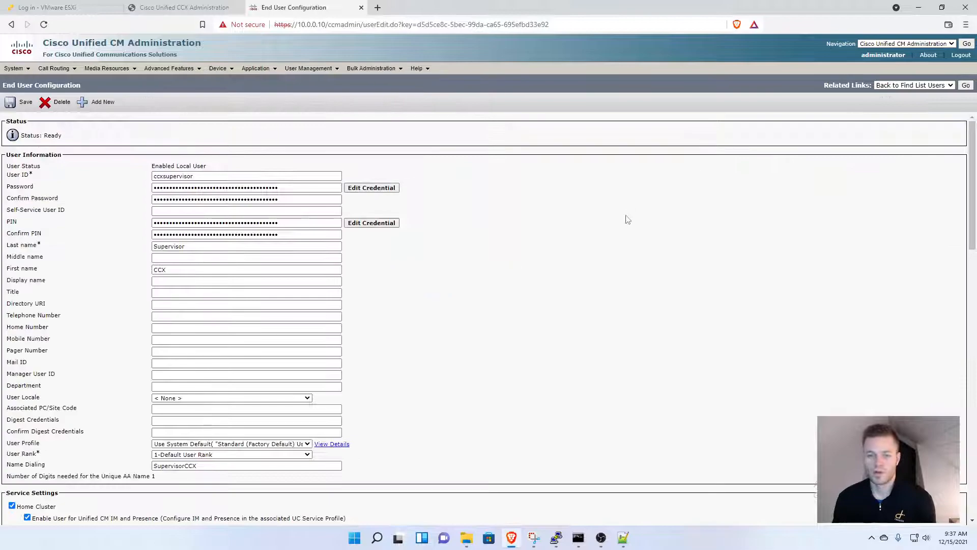
pyautogui.scroll(-3)
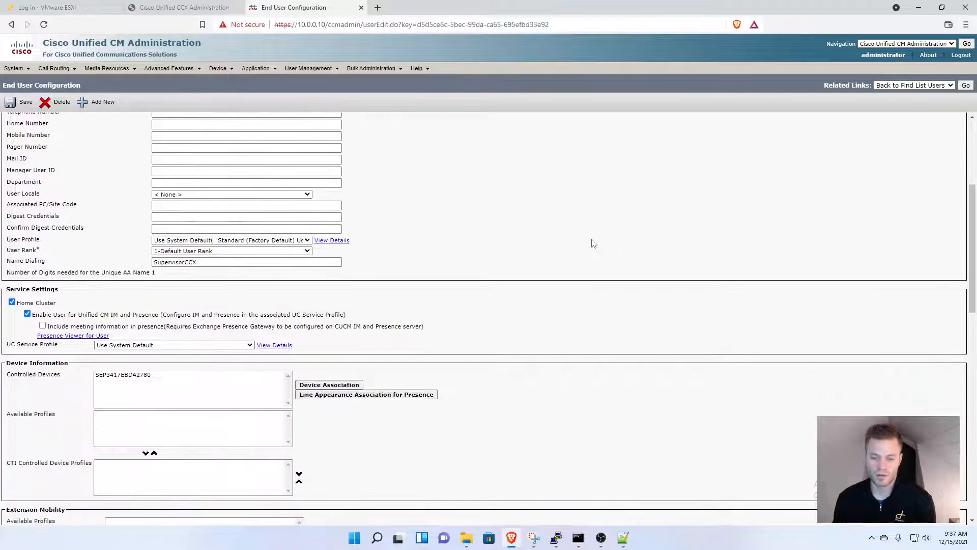
pyautogui.scroll(-3)
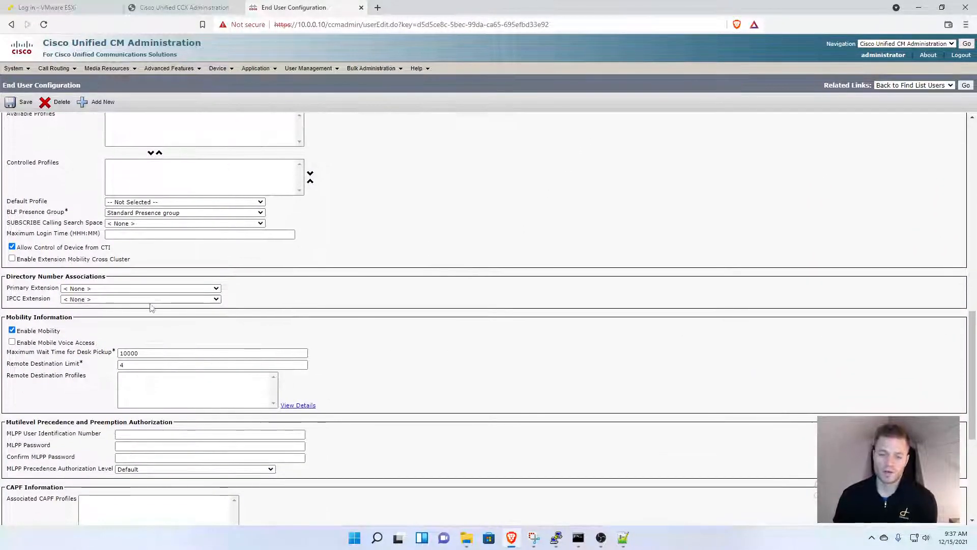
pyautogui.moveTo(117, 303)
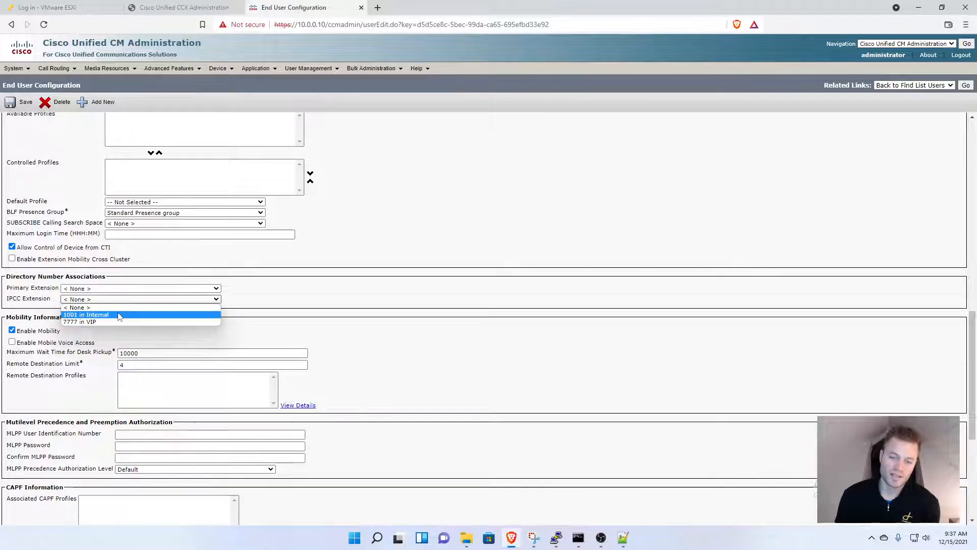
pyautogui.click(85, 314)
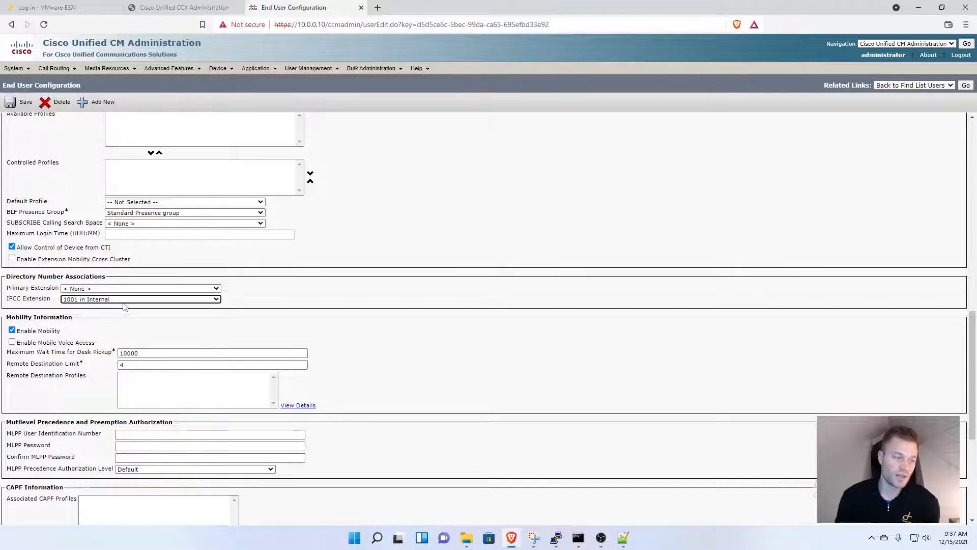
pyautogui.moveTo(416, 314)
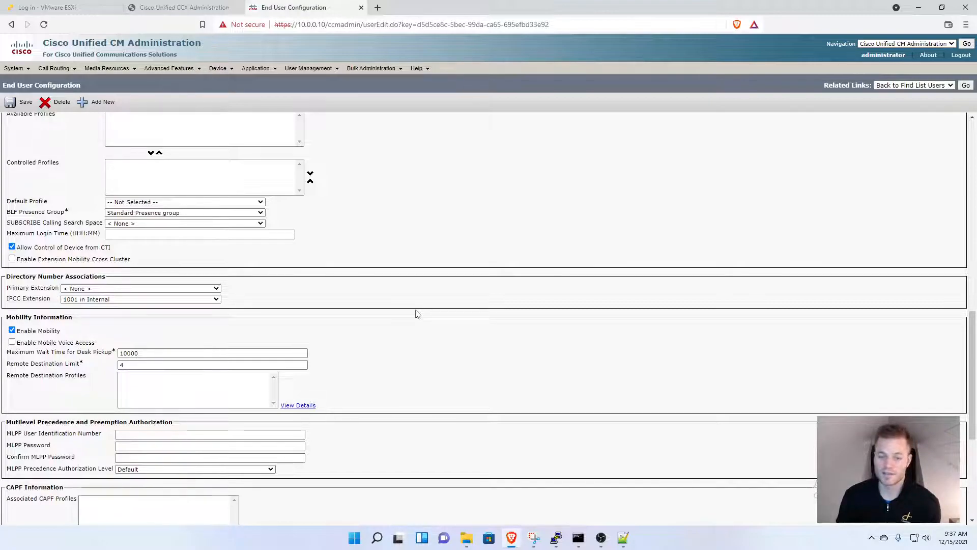
pyautogui.scroll(-3)
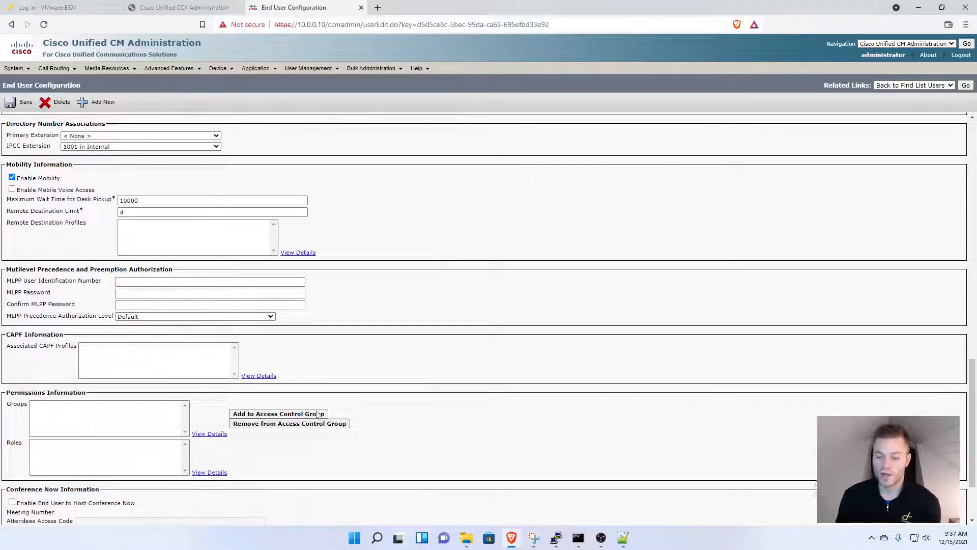
# Add ccxsupervisor to the Standard CCM End Users and Standard CTI Enabled access control groups
pyautogui.click(278, 413)
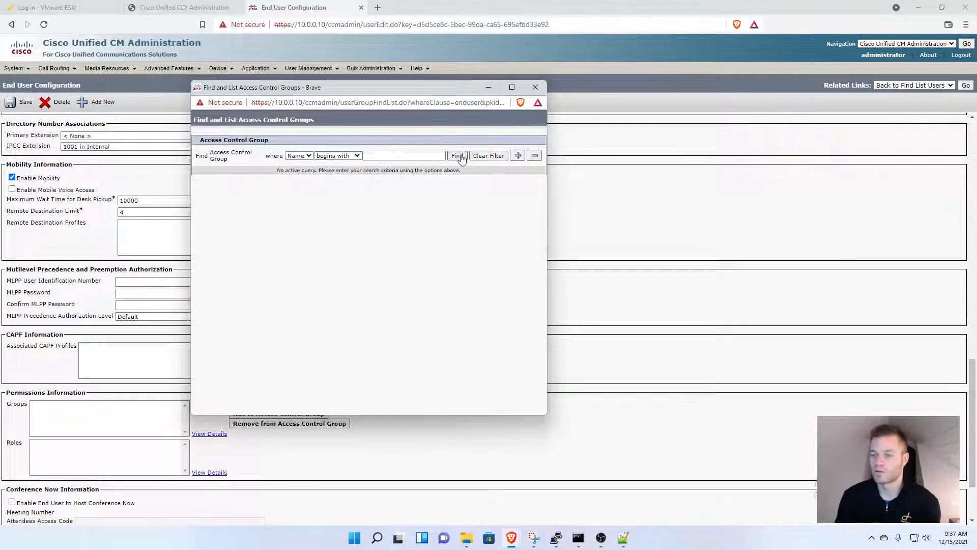
pyautogui.click(457, 155)
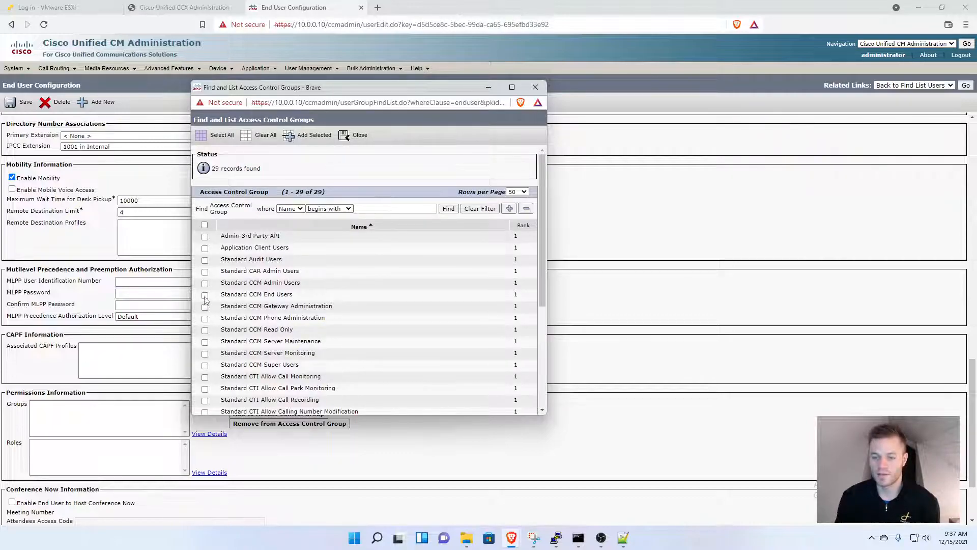
pyautogui.scroll(-3)
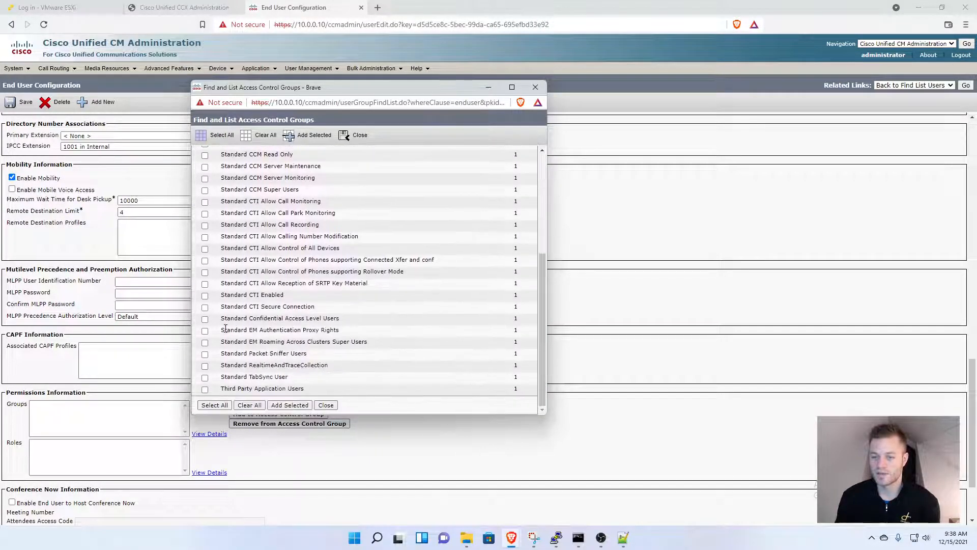
pyautogui.click(205, 295)
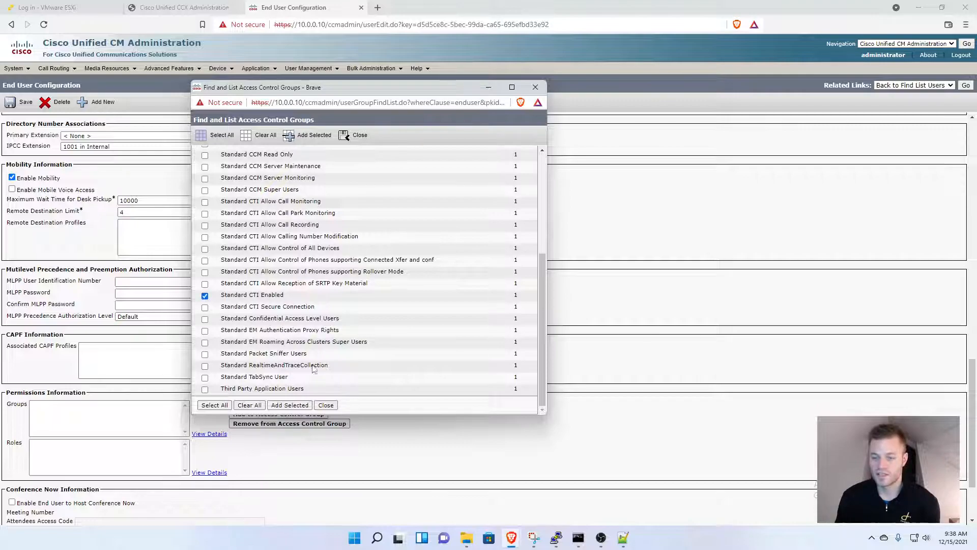
pyautogui.click(326, 404)
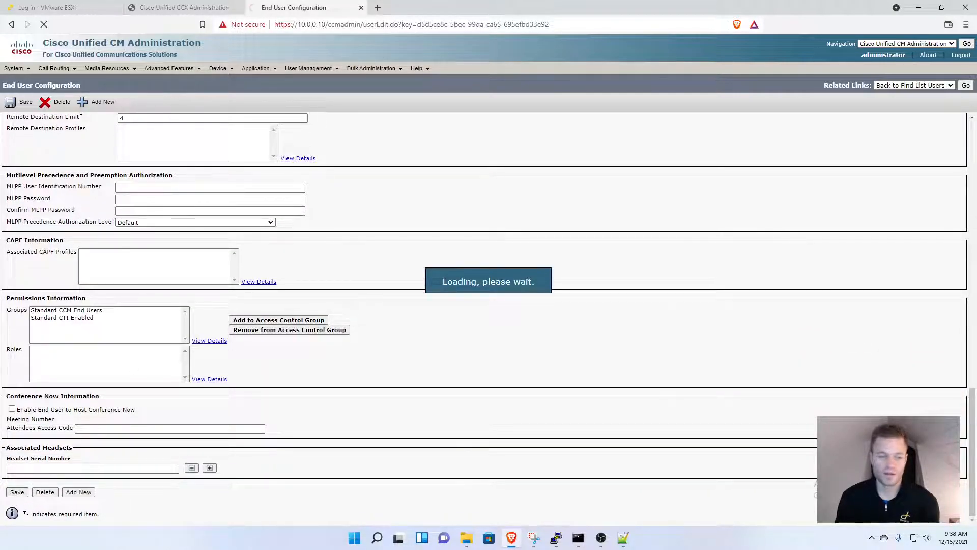
# Save the ccxsupervisor end user so the update is confirmed successful
pyautogui.scroll(3)
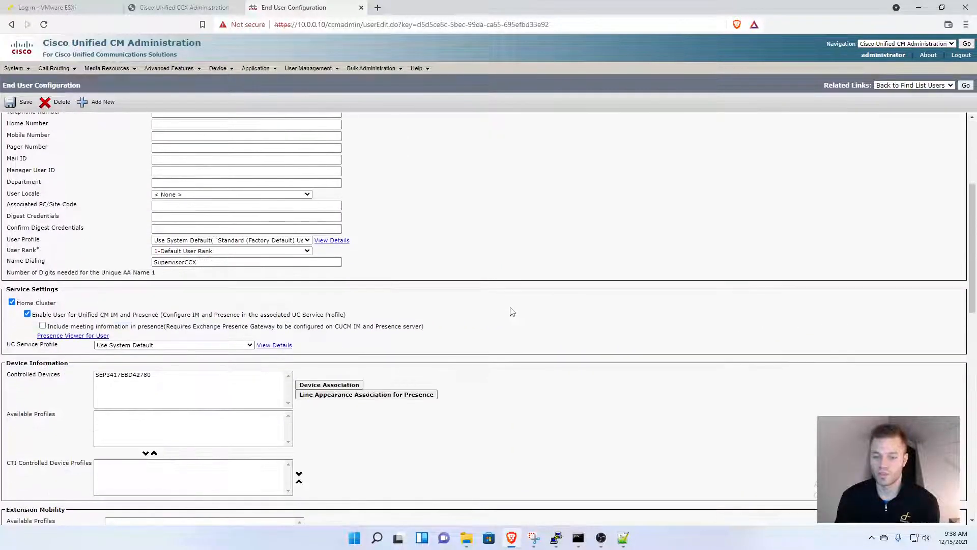
pyautogui.scroll(-3)
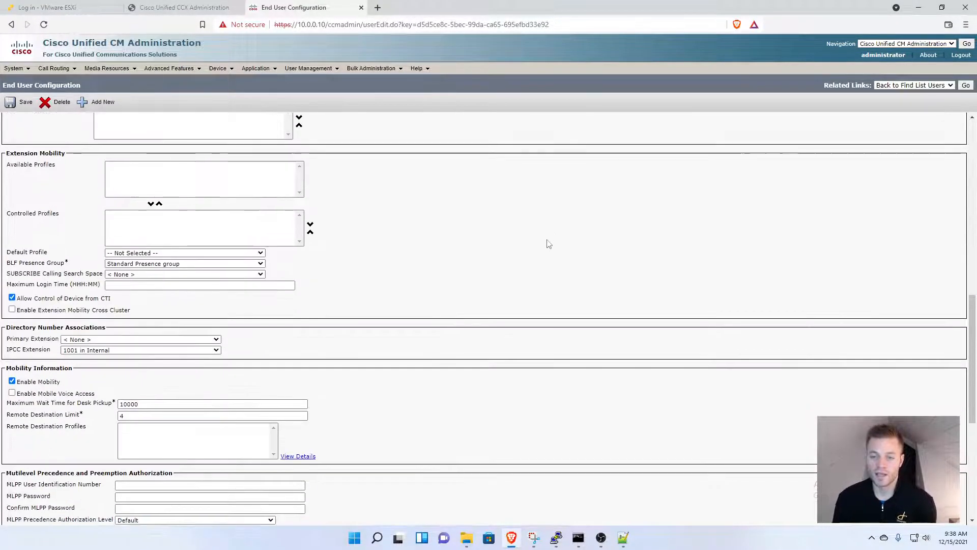
pyautogui.scroll(3)
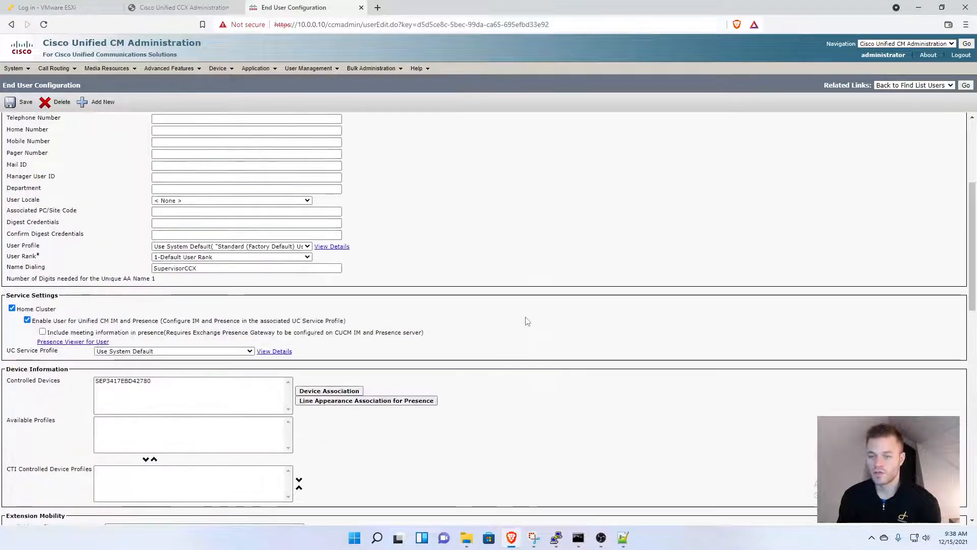
pyautogui.click(25, 102)
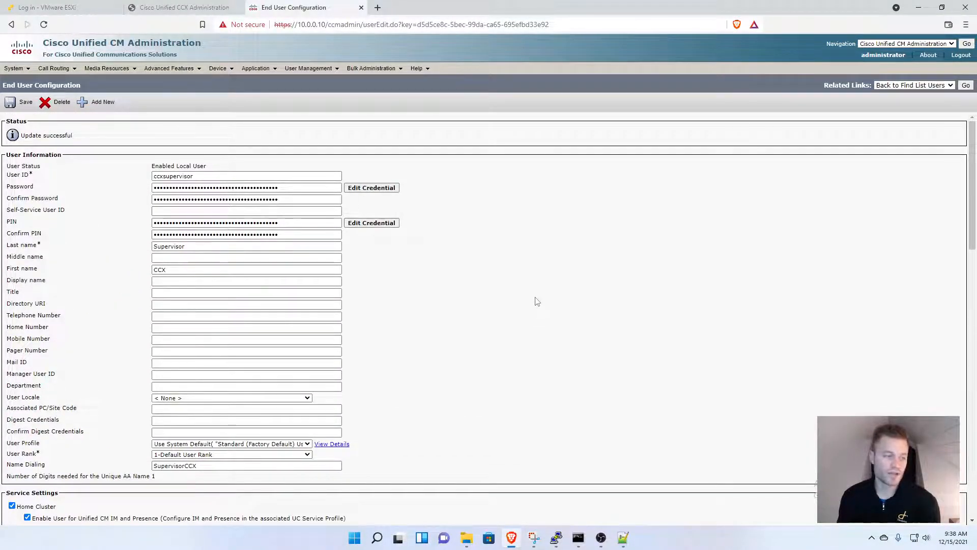
pyautogui.moveTo(234, 53)
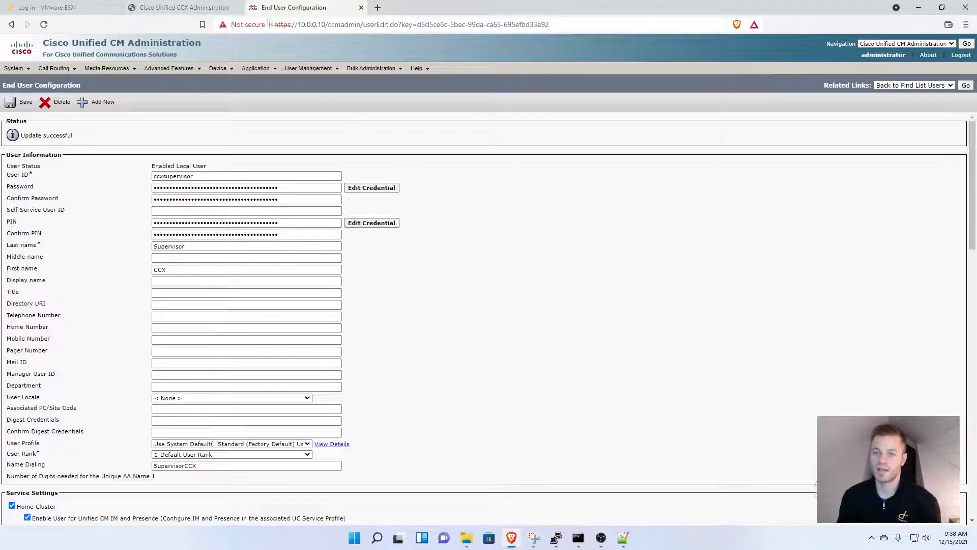
# Show the Supervisor Capability View in CCX Administration, listing John Doe as supervisor
pyautogui.click(182, 7)
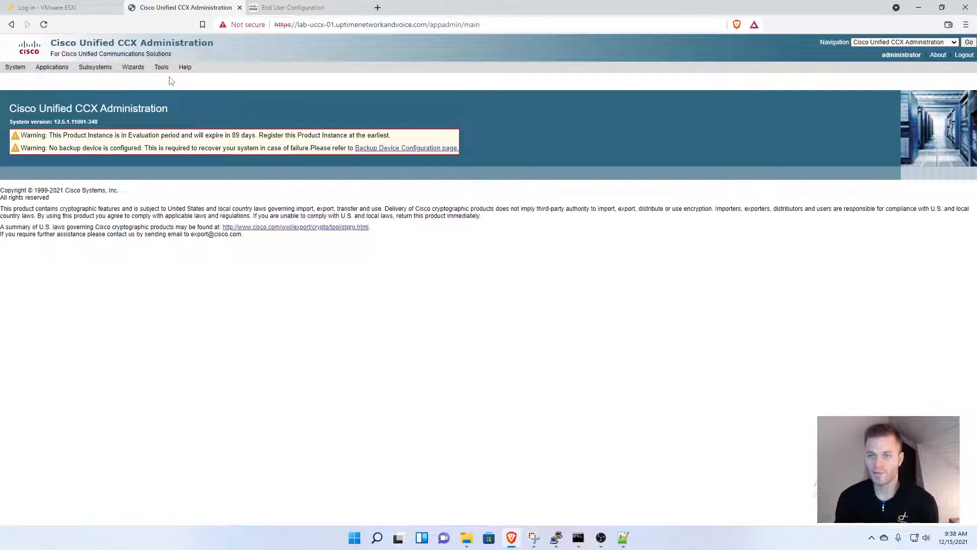
pyautogui.click(161, 67)
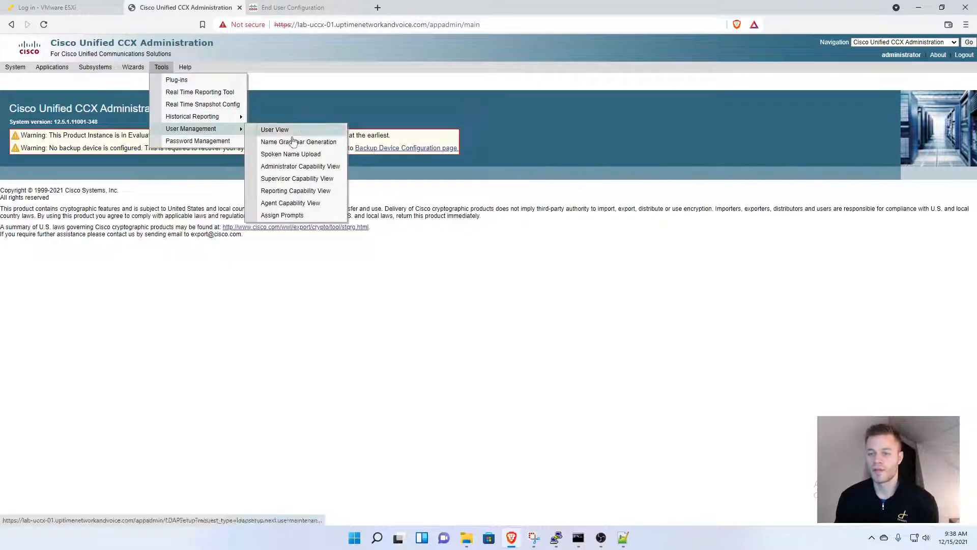
pyautogui.click(296, 178)
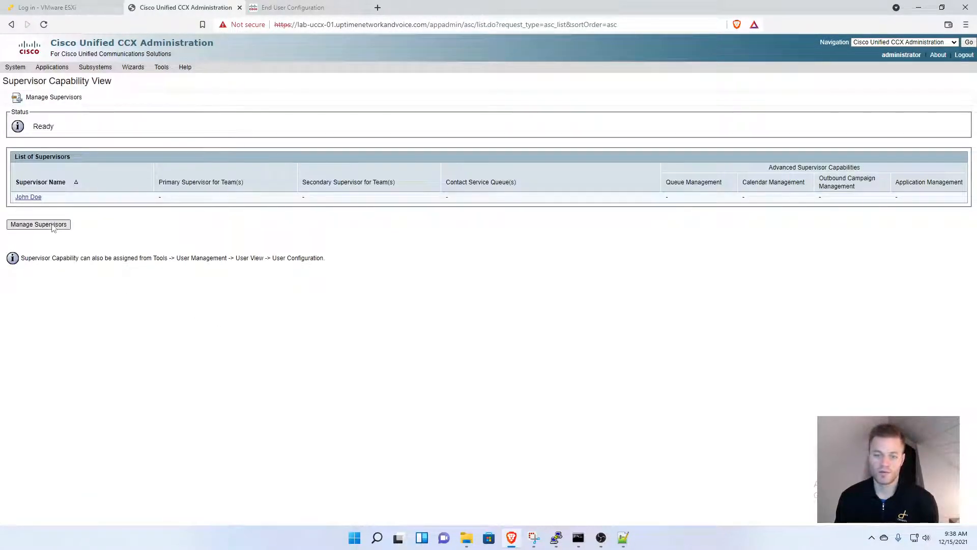
# In Manage Supervisors, move ccxsupervisor into the CCX supervisor list beside jdoe
pyautogui.click(38, 224)
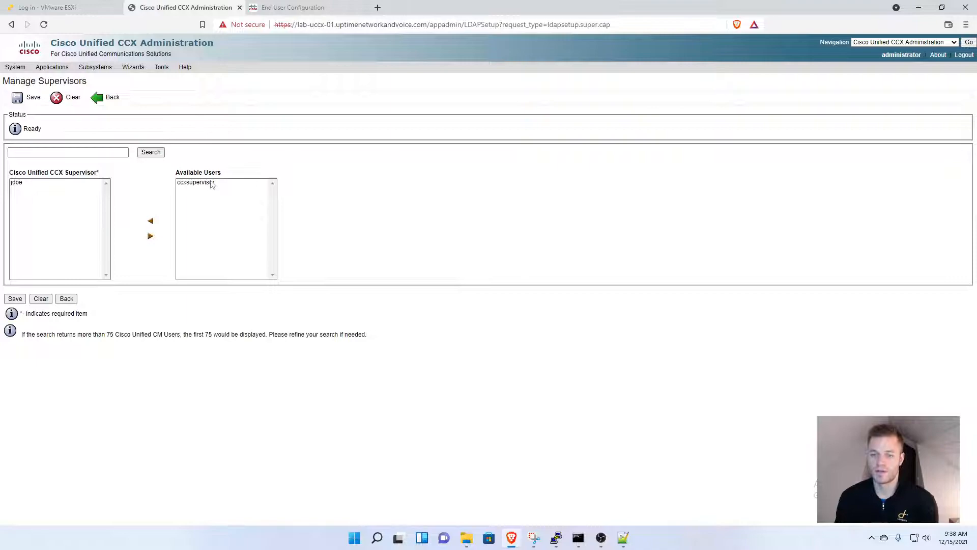
pyautogui.click(195, 182)
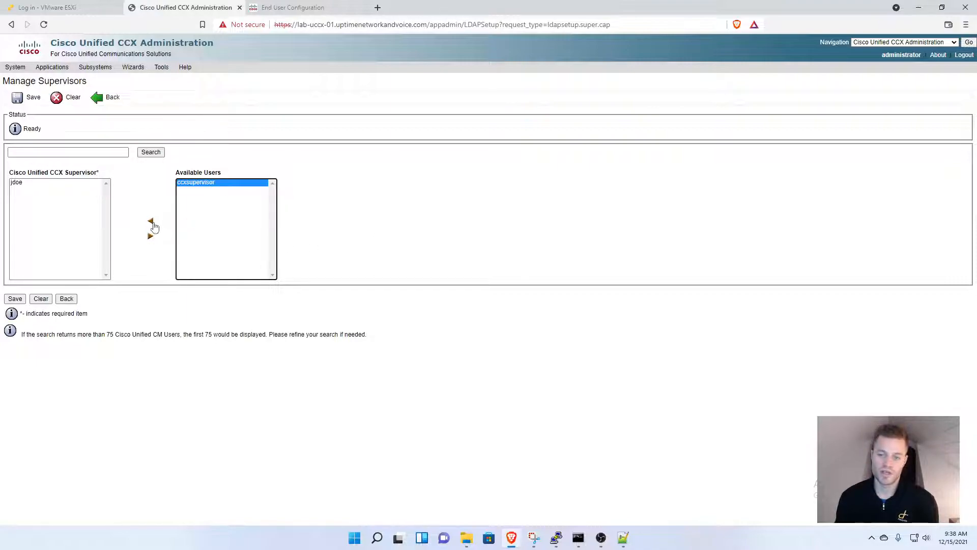
pyautogui.moveTo(165, 214)
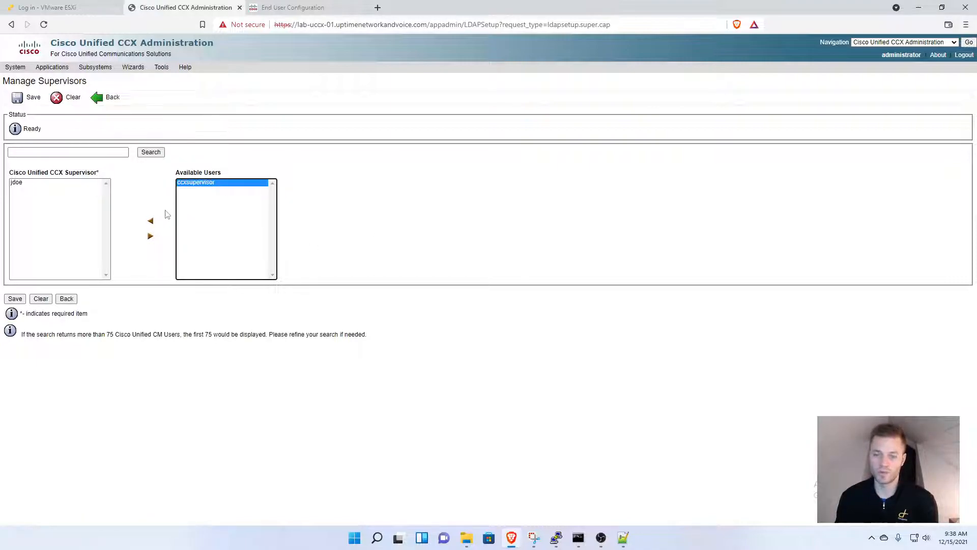
pyautogui.moveTo(141, 222)
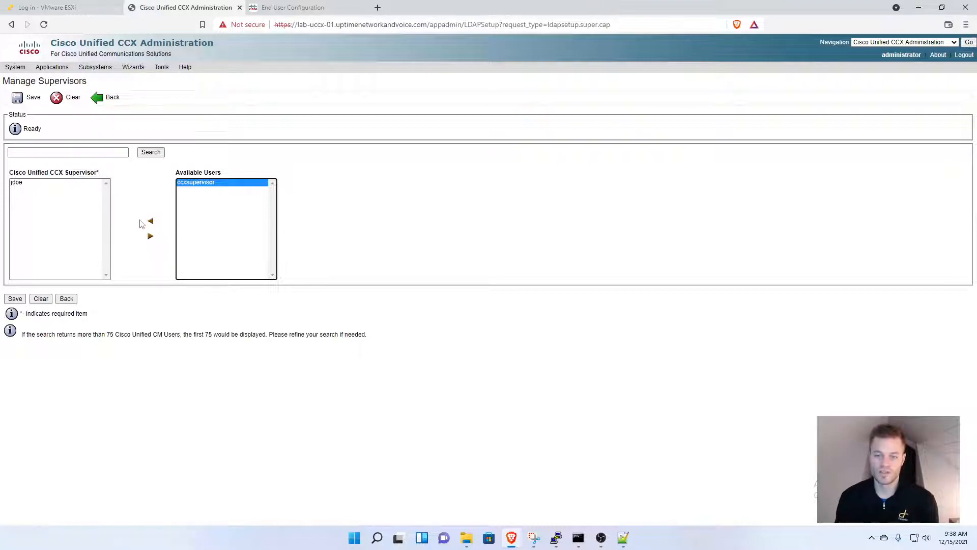
pyautogui.click(150, 221)
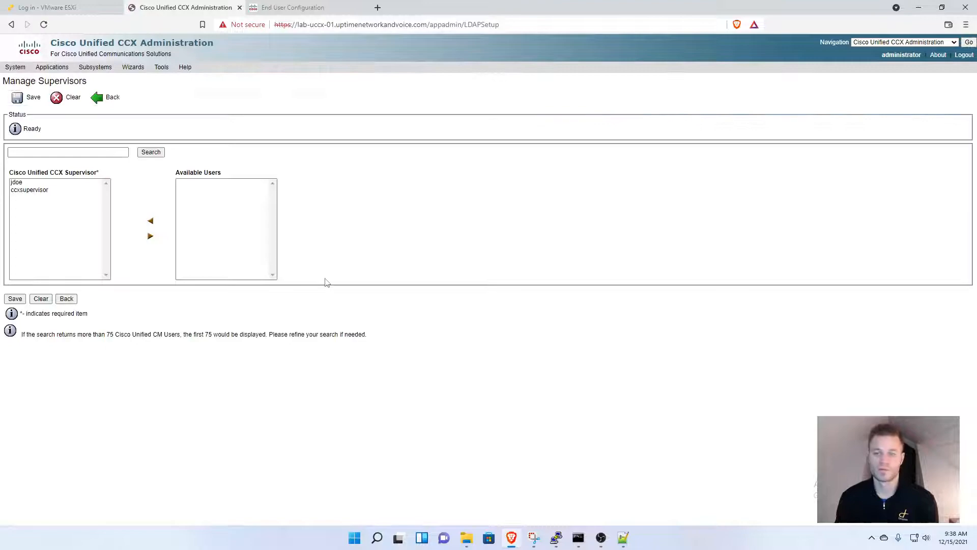
pyautogui.moveTo(415, 250)
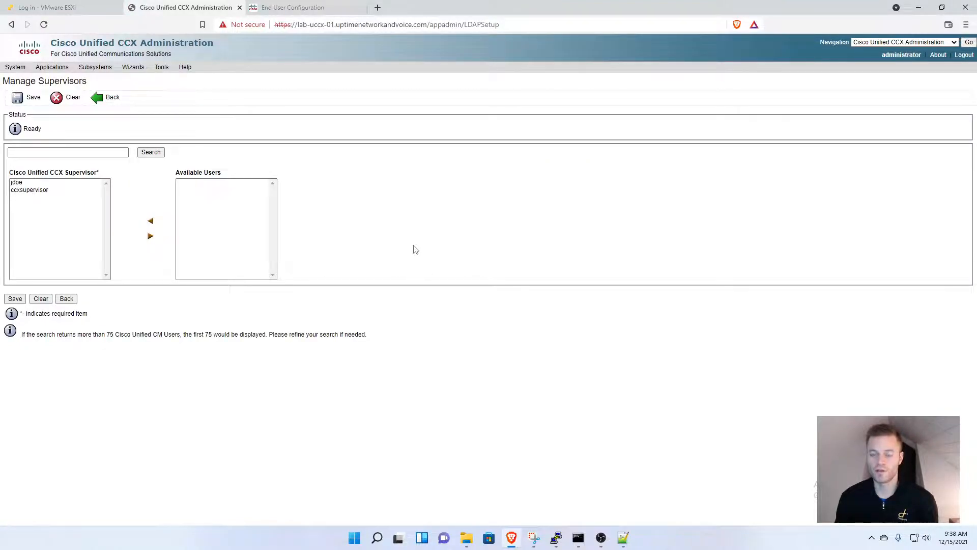
pyautogui.moveTo(175, 81)
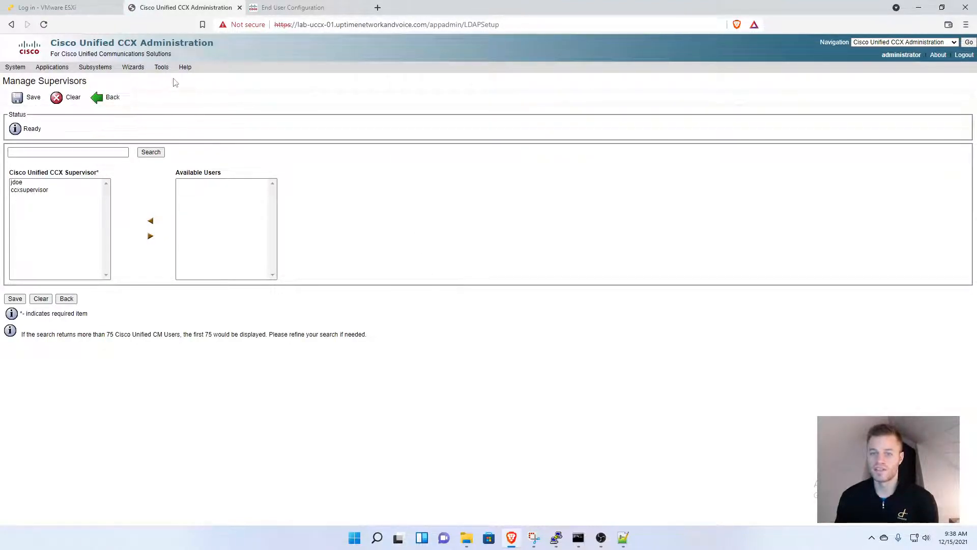
pyautogui.moveTo(97, 77)
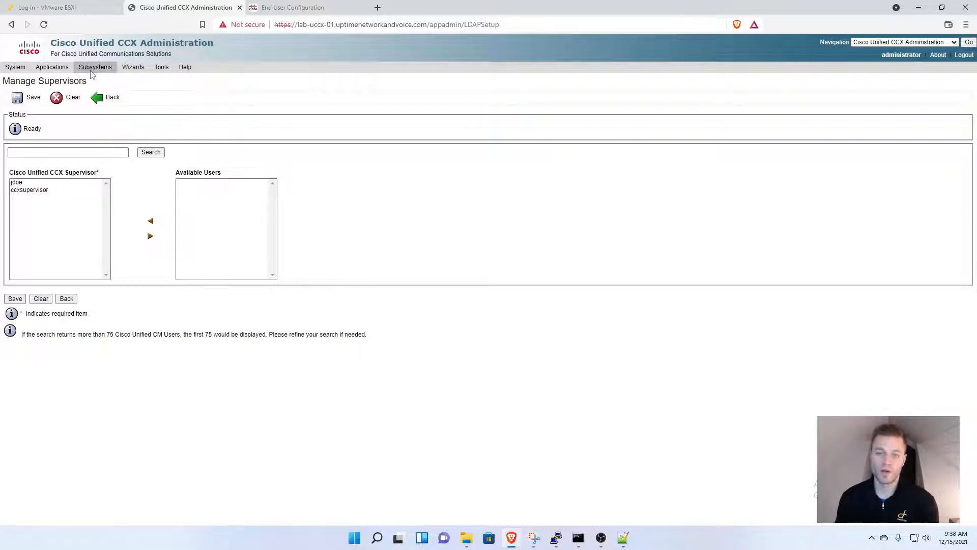
pyautogui.click(94, 68)
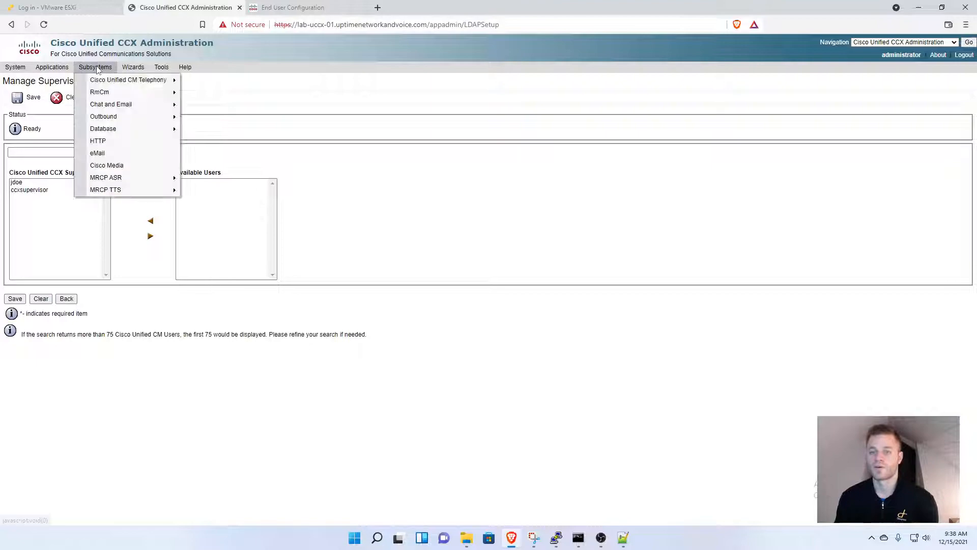
pyautogui.moveTo(99, 92)
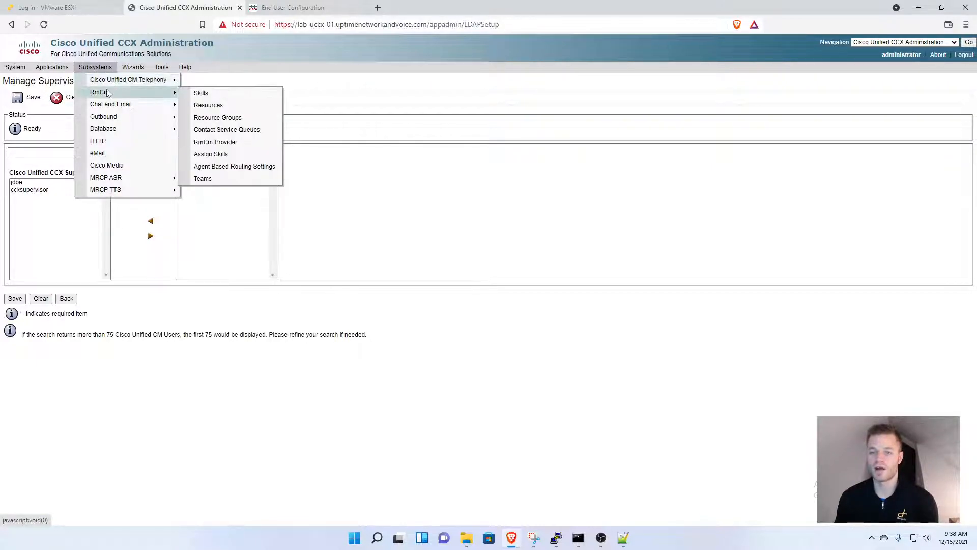
# Add and save a new RmCm skill named Standard
pyautogui.click(200, 93)
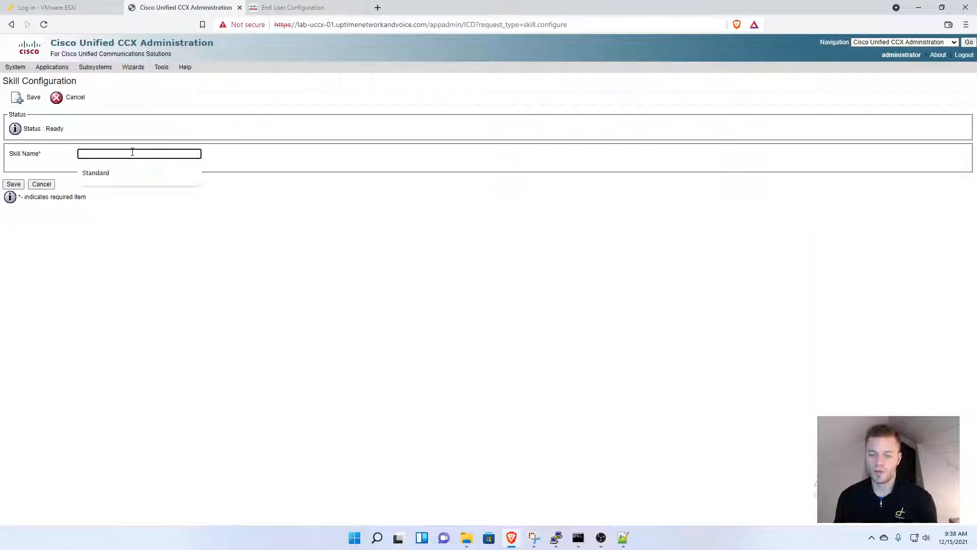
pyautogui.write('Standard')
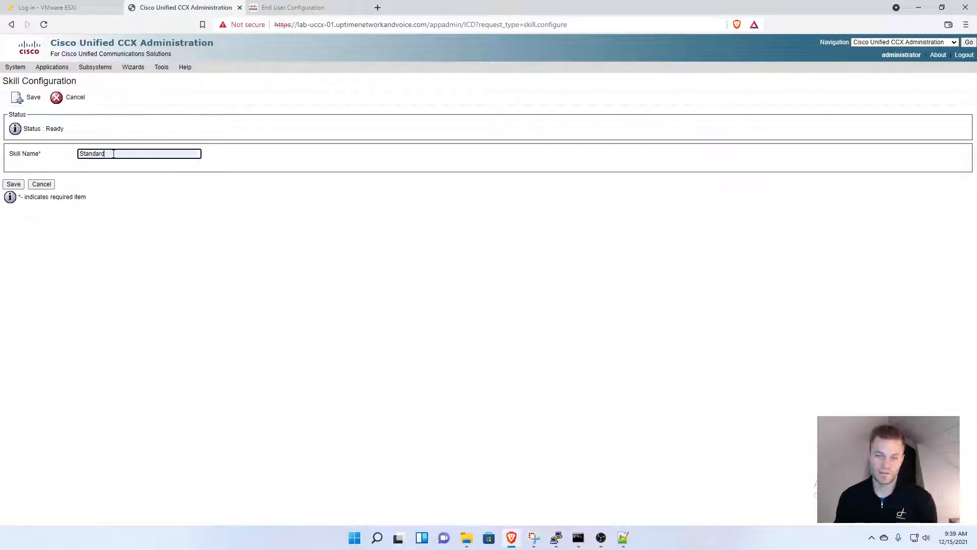
pyautogui.click(13, 185)
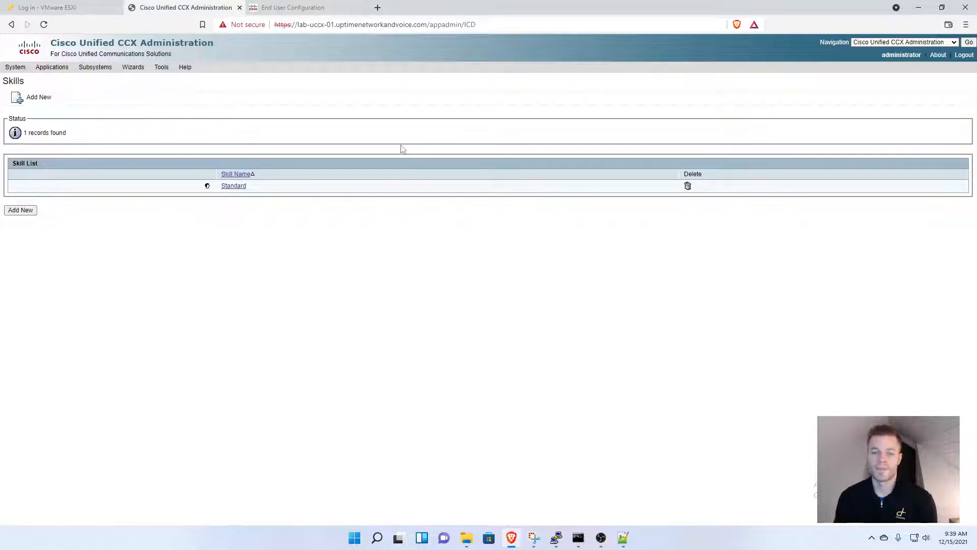
pyautogui.moveTo(390, 152)
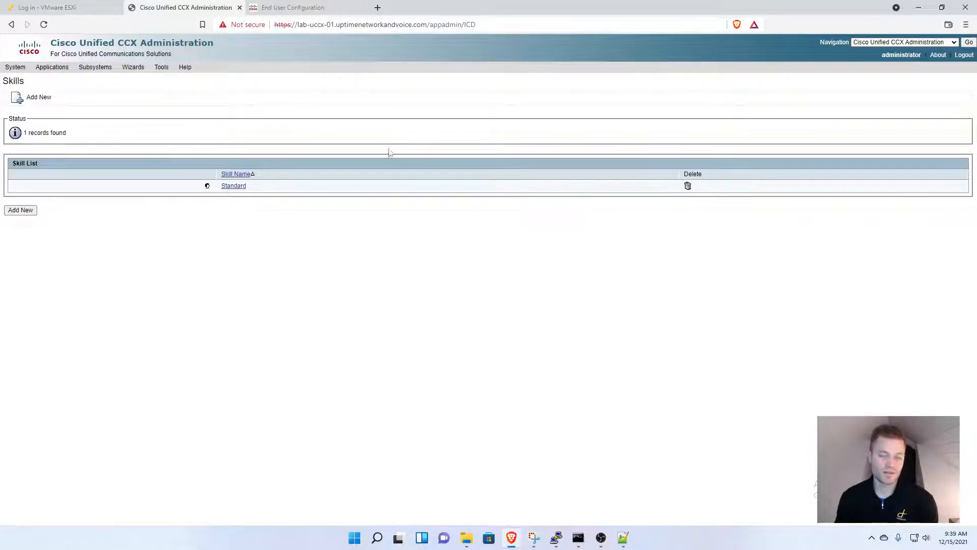
pyautogui.moveTo(351, 243)
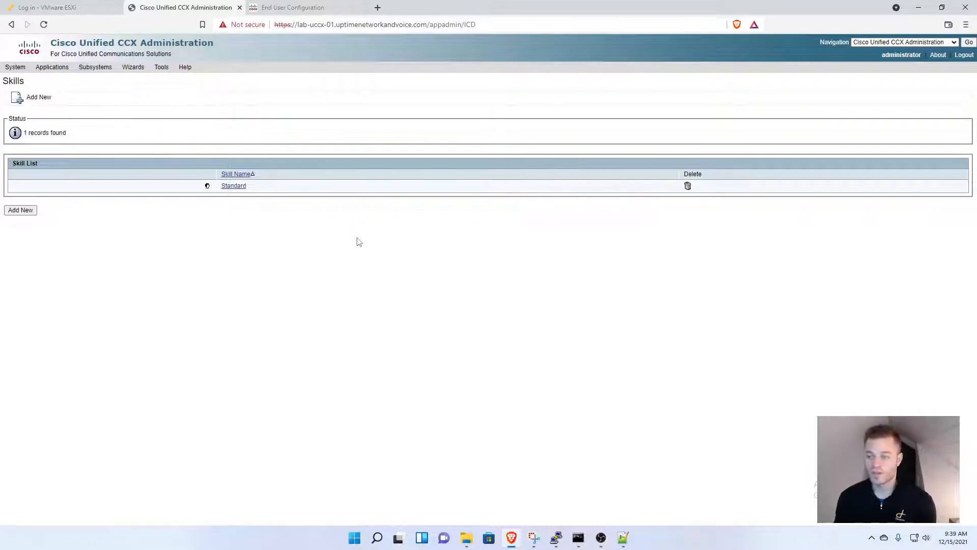
pyautogui.moveTo(341, 157)
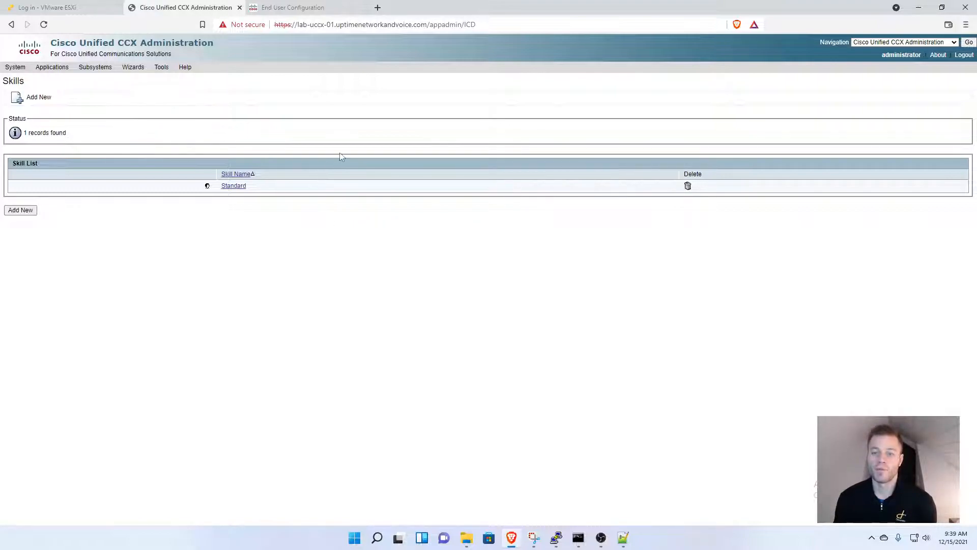
pyautogui.moveTo(102, 79)
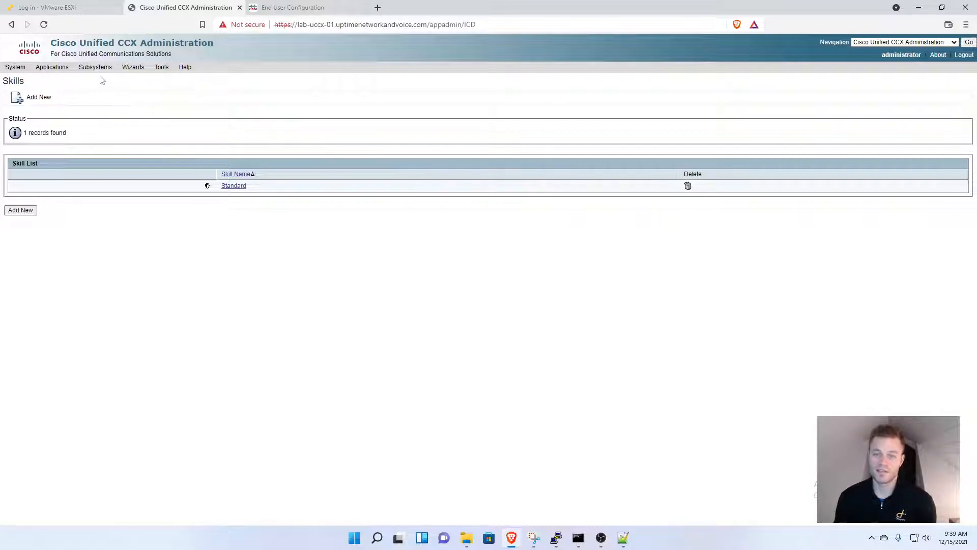
# Begin a contact service queue named Standard with automatic wrapup and a 15-second wrapup time
pyautogui.click(95, 67)
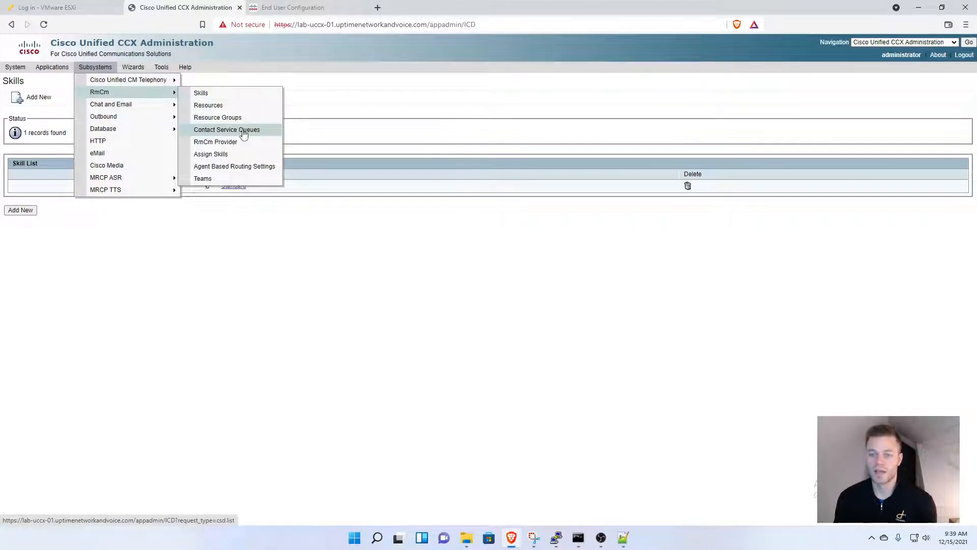
pyautogui.click(226, 129)
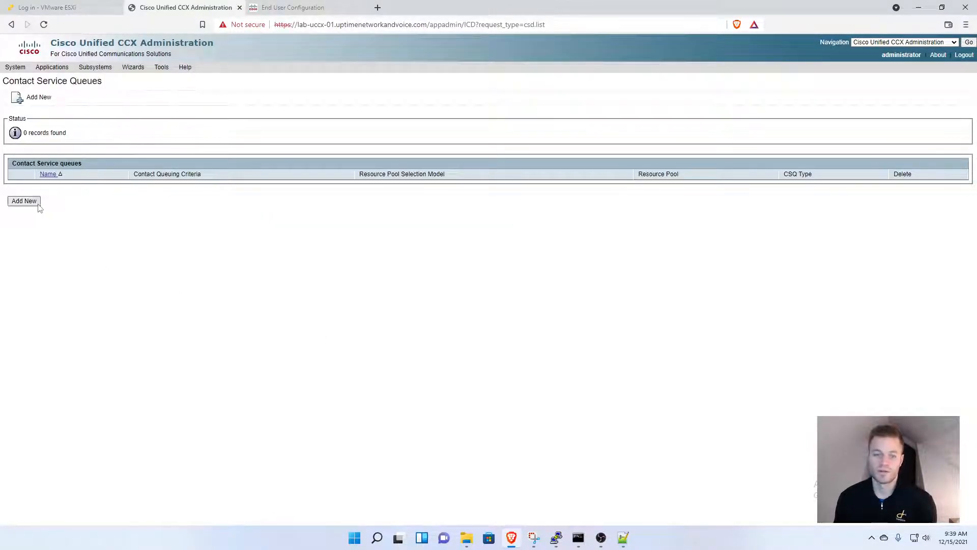
pyautogui.click(24, 201)
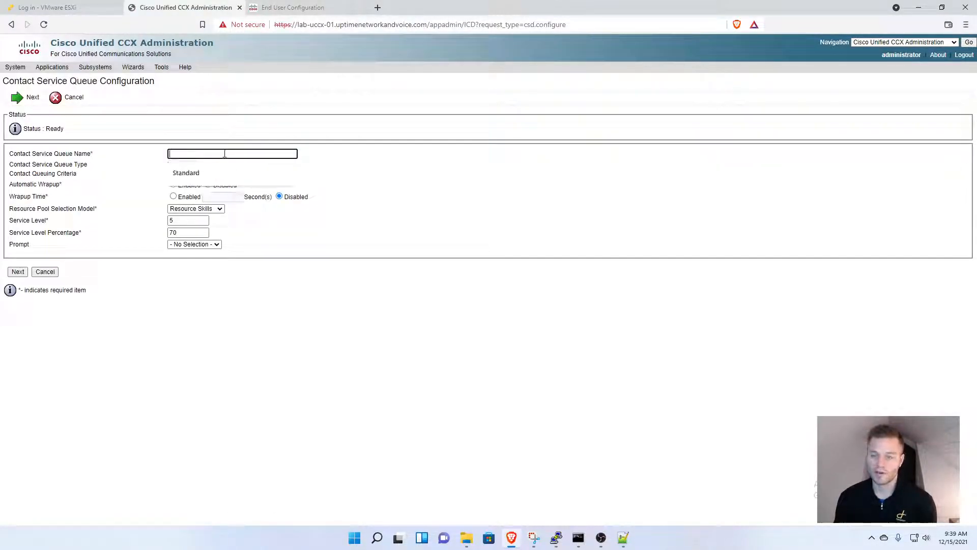
pyautogui.write('Standard')
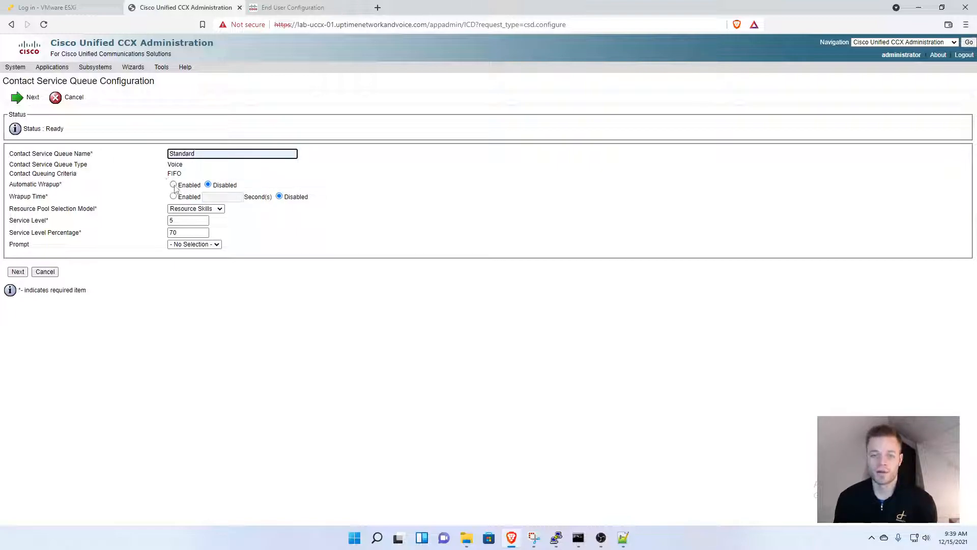
pyautogui.click(173, 184)
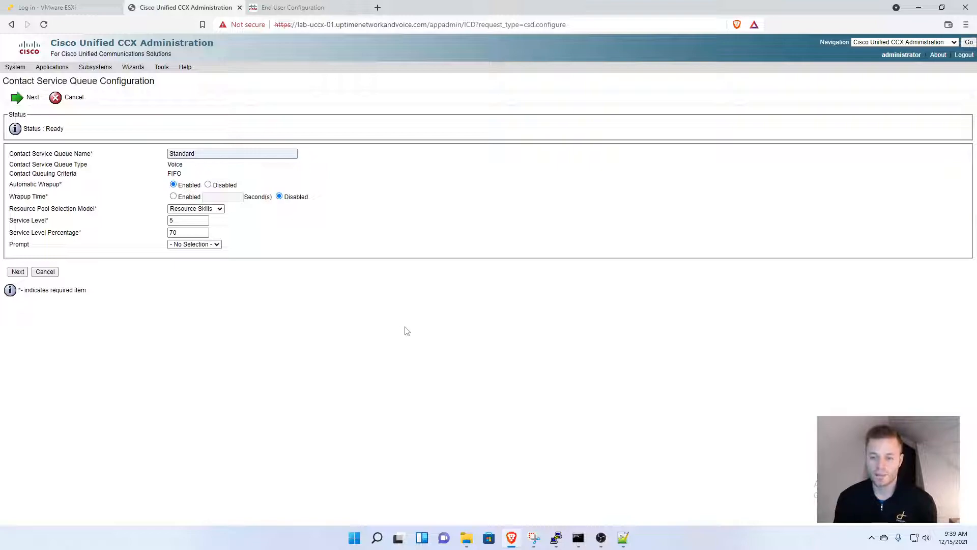
pyautogui.click(173, 196)
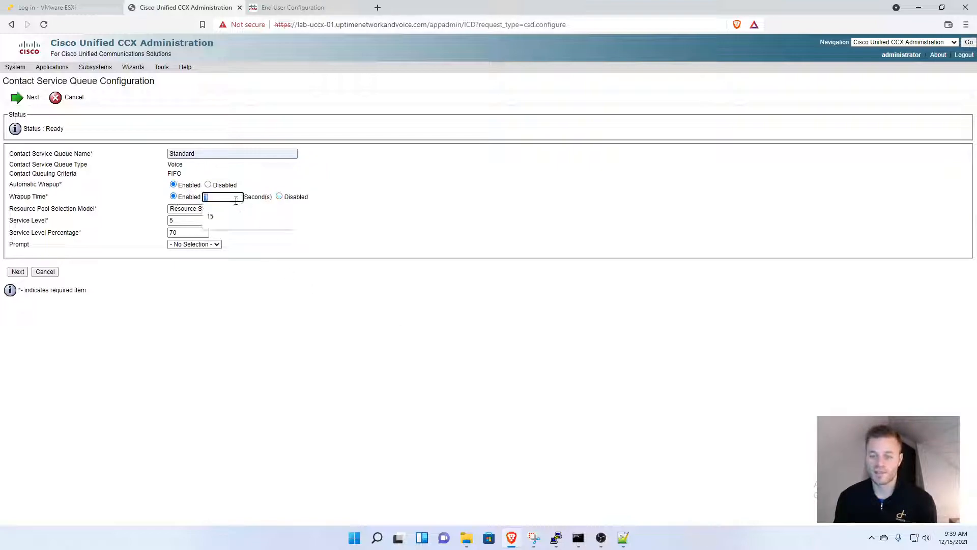
pyautogui.write('15')
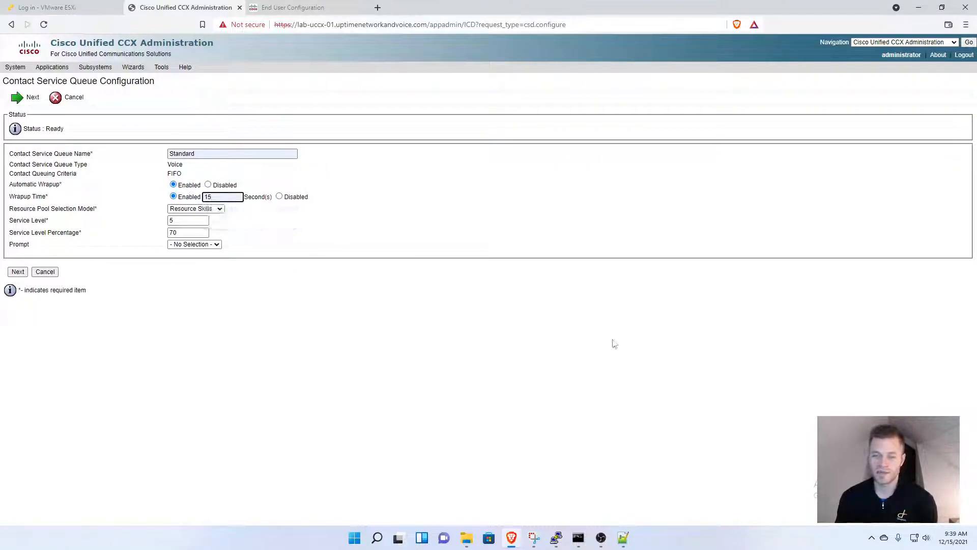
pyautogui.moveTo(534, 148)
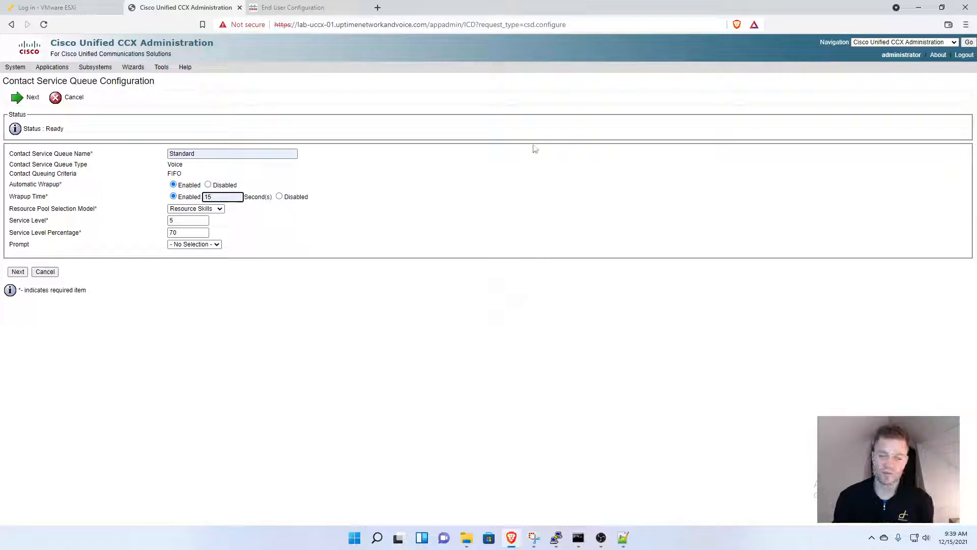
pyautogui.moveTo(494, 303)
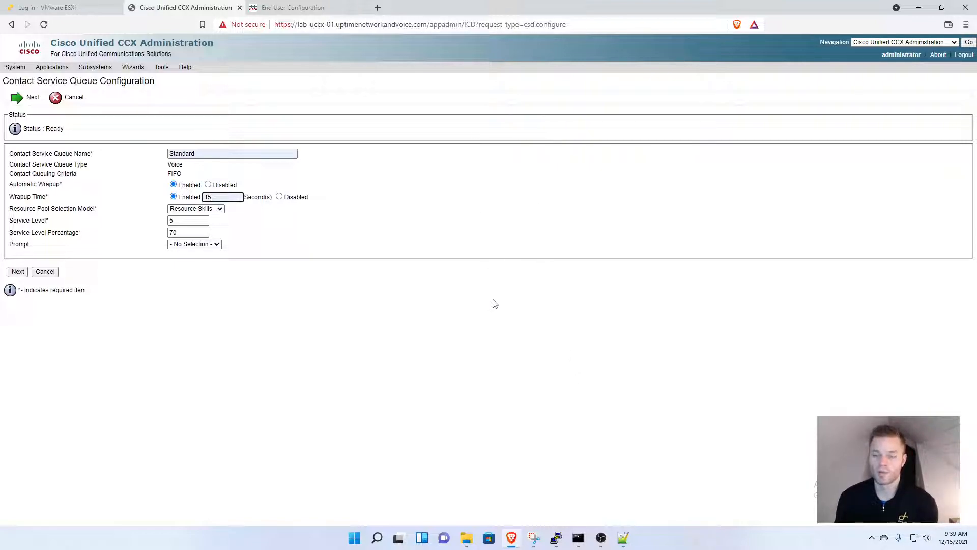
pyautogui.moveTo(90, 208)
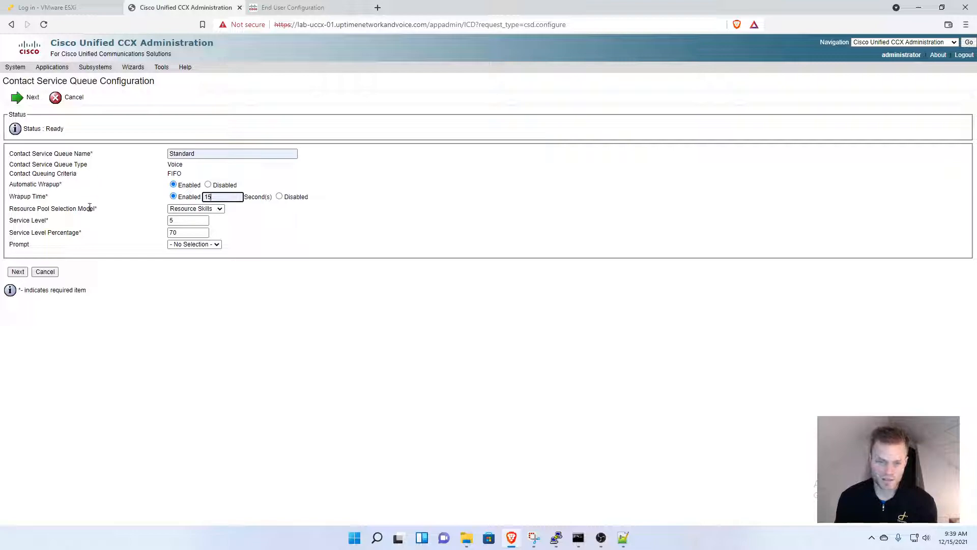
pyautogui.moveTo(90, 234)
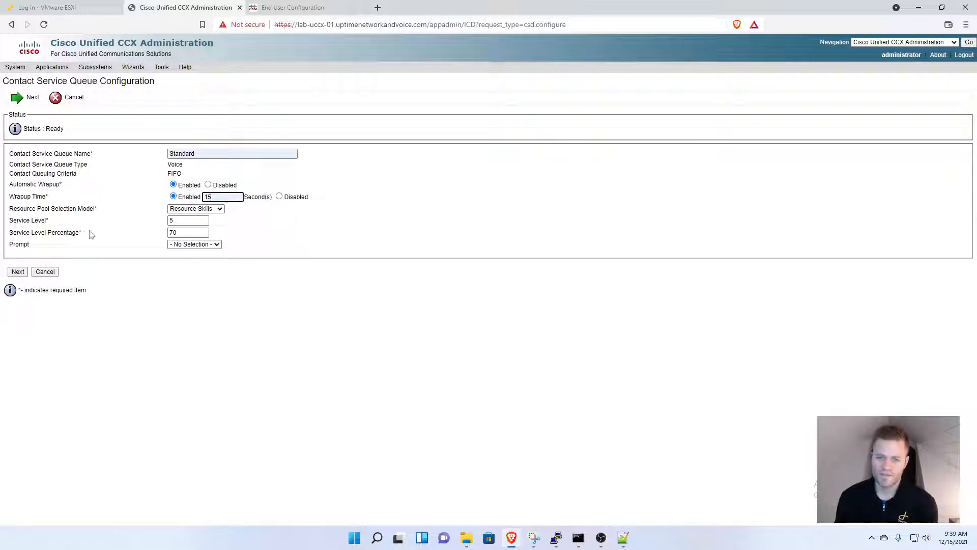
pyautogui.moveTo(313, 277)
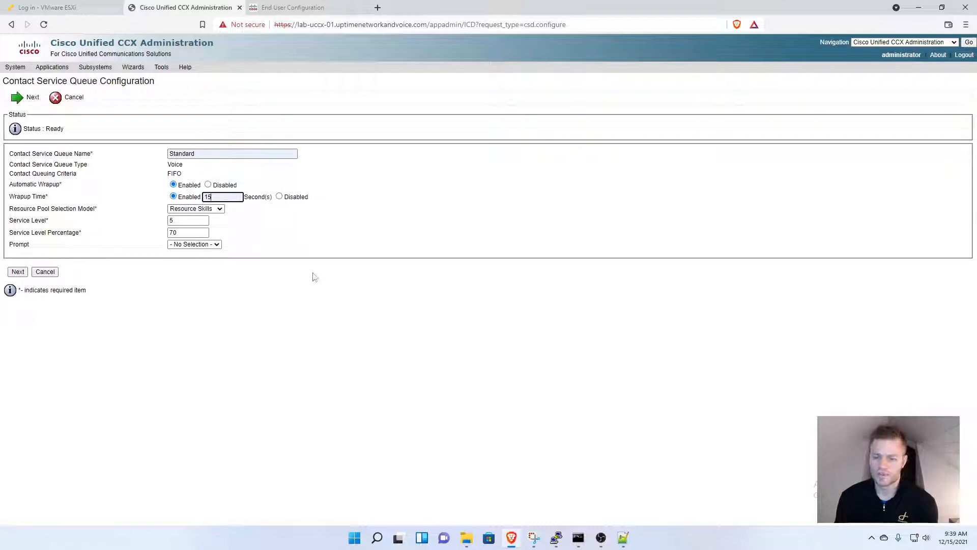
pyautogui.moveTo(359, 253)
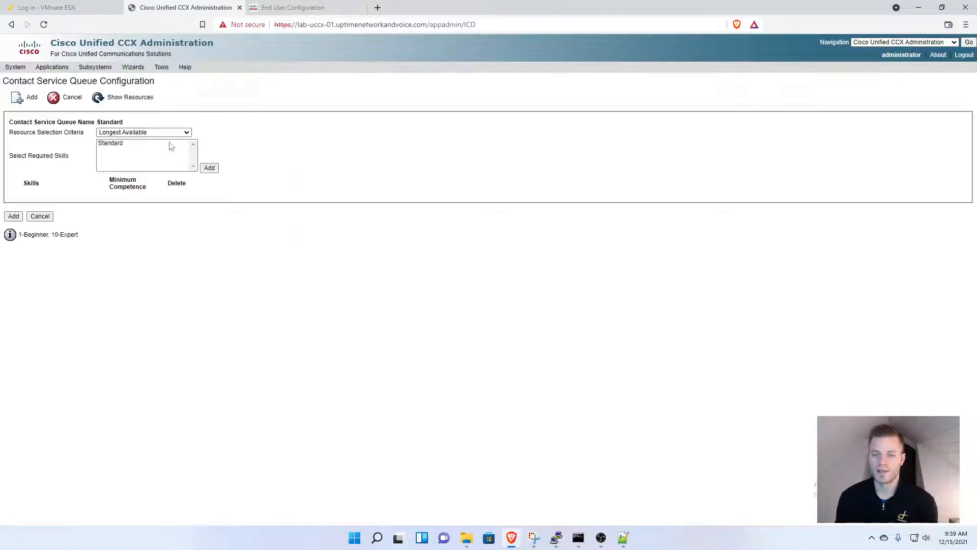
# Require the Standard skill for the queue and set resource selection to Most Skilled
pyautogui.click(110, 142)
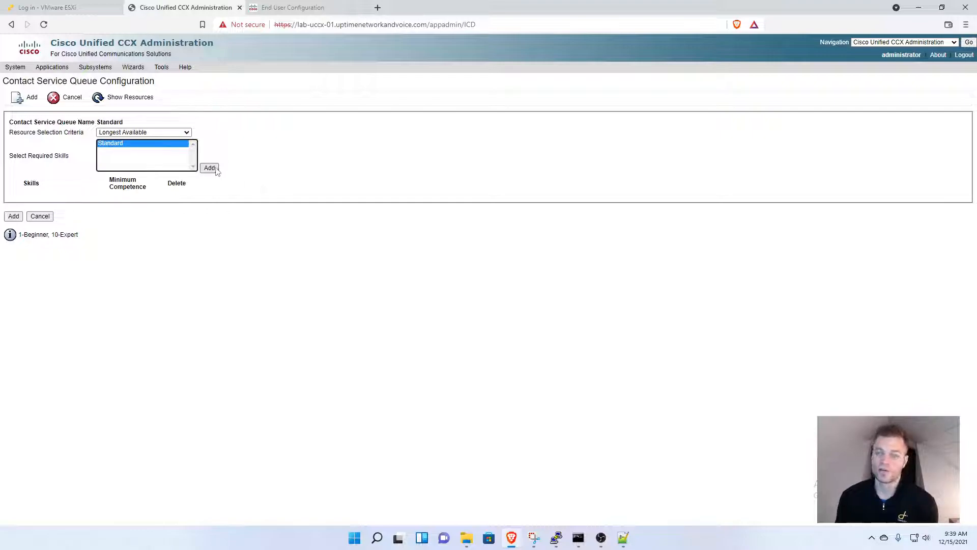
pyautogui.click(209, 168)
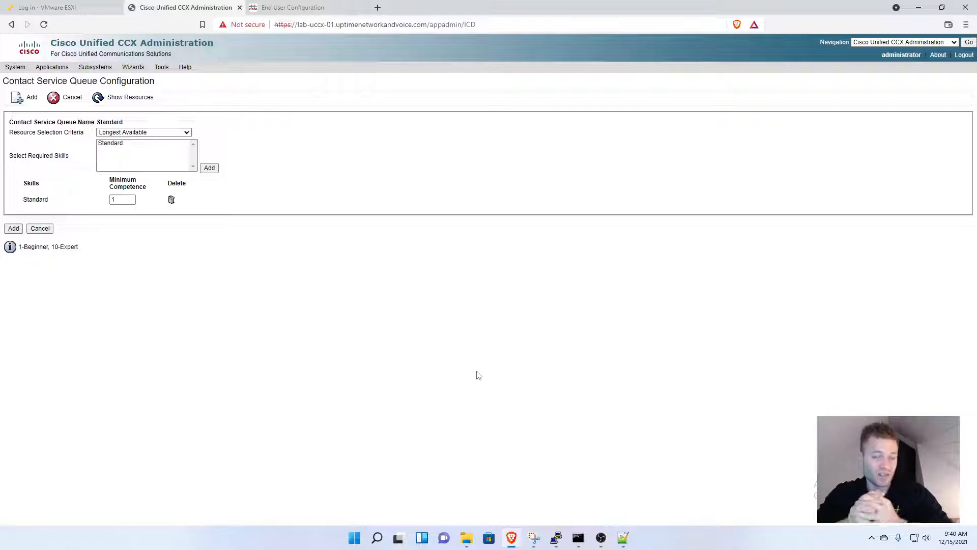
pyautogui.moveTo(202, 149)
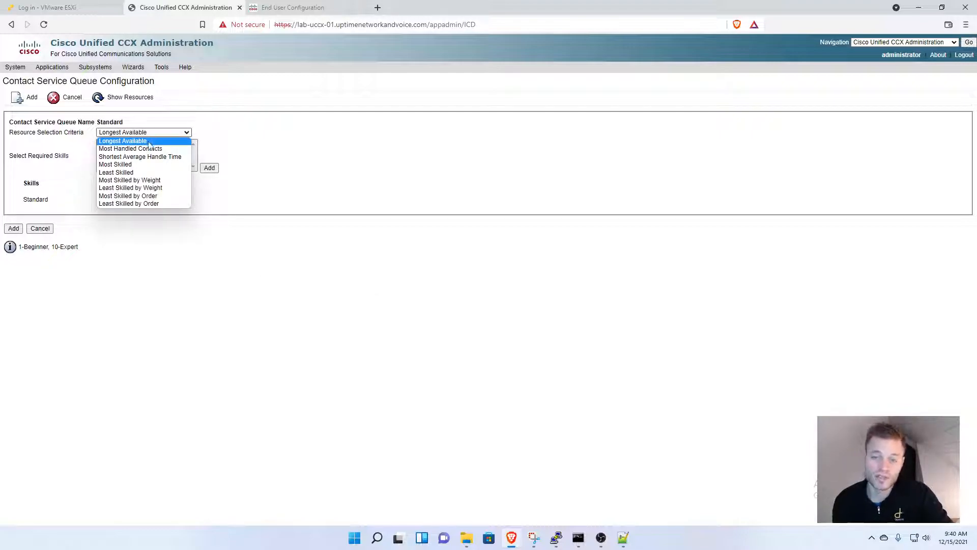
pyautogui.moveTo(140, 157)
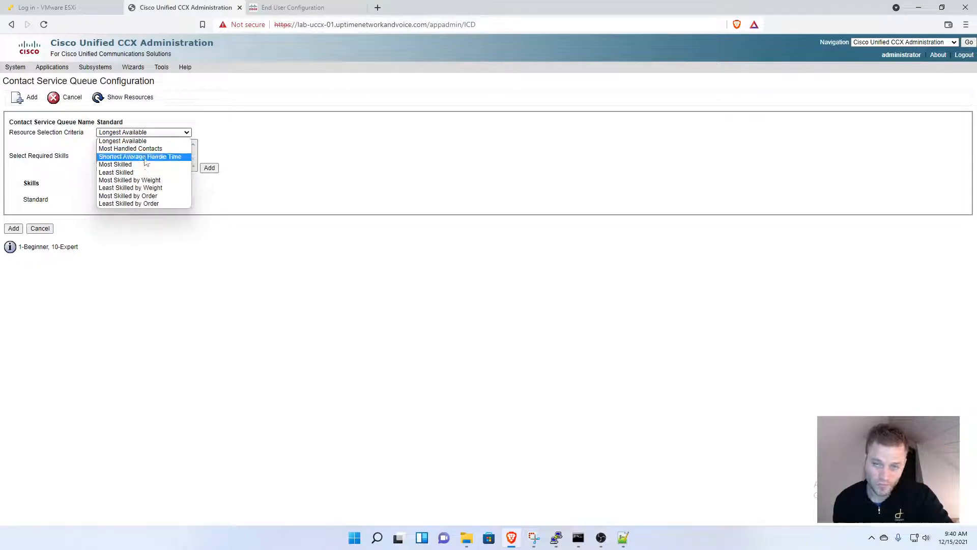
pyautogui.click(115, 164)
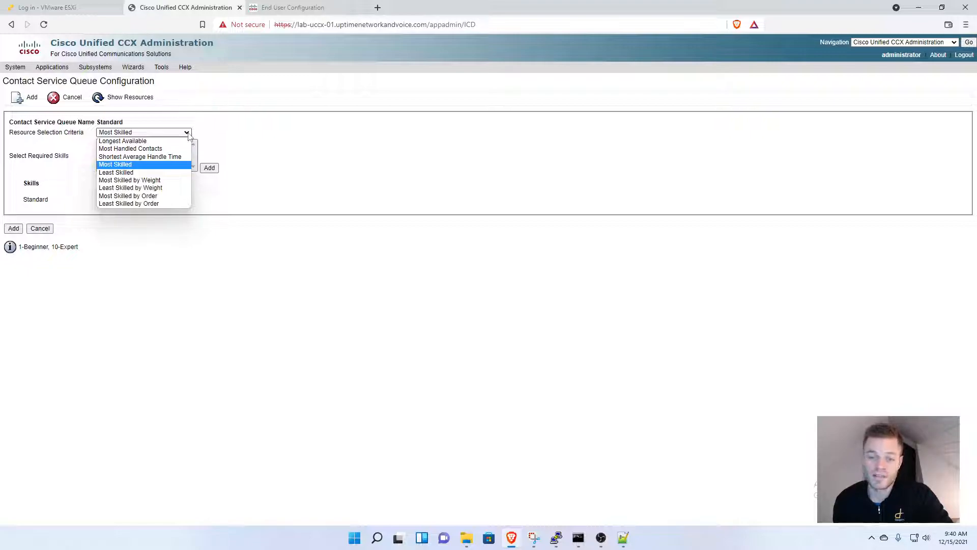
pyautogui.click(115, 164)
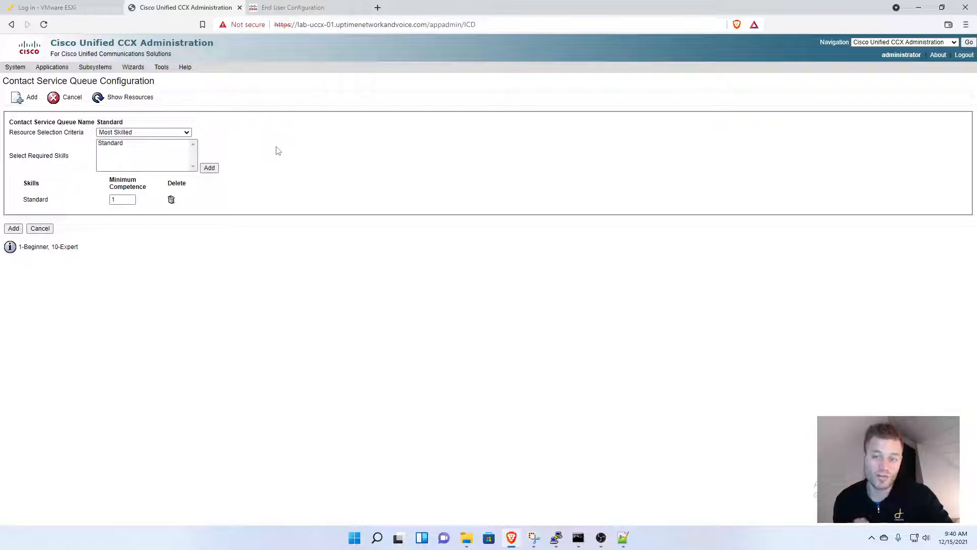
pyautogui.moveTo(105, 266)
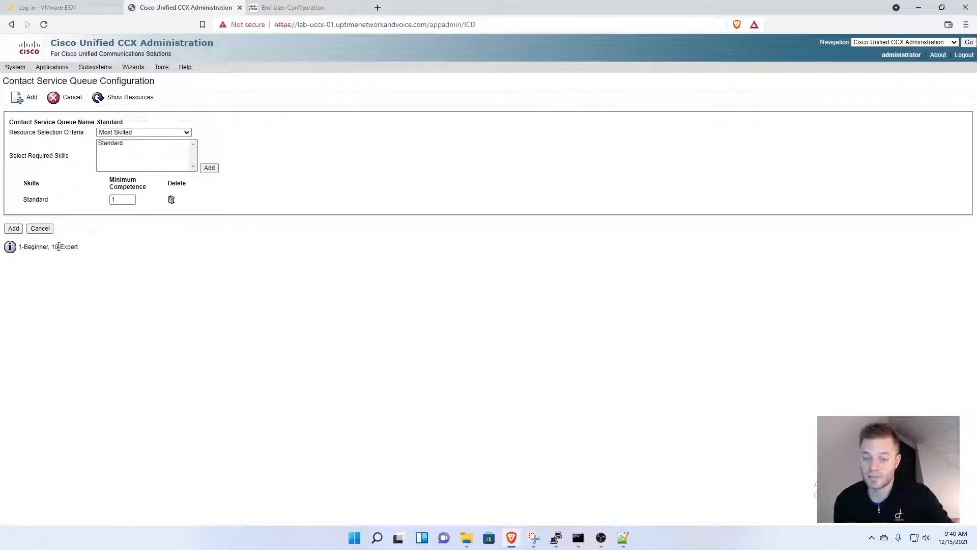
# Add the Standard queue so it appears as the only voice CSQ in the list
pyautogui.click(13, 228)
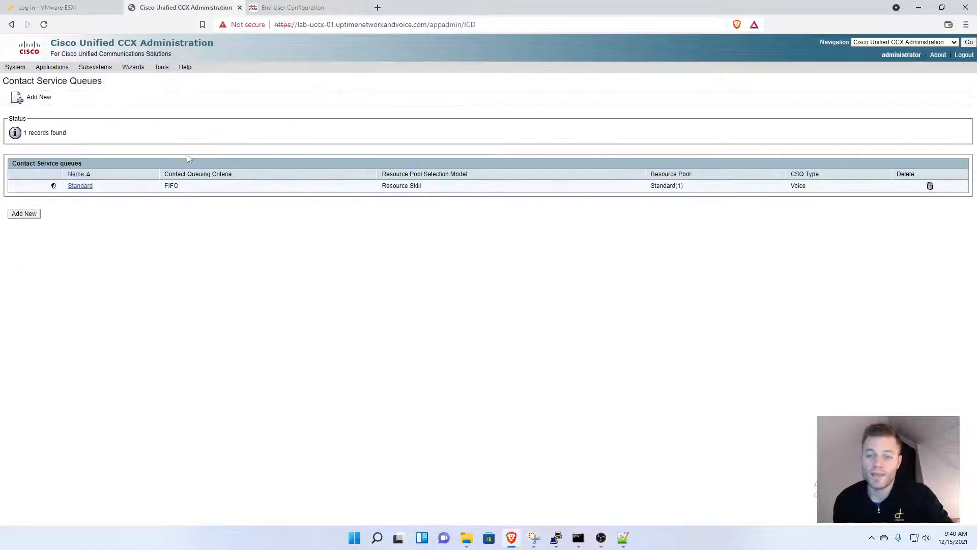
pyautogui.moveTo(227, 335)
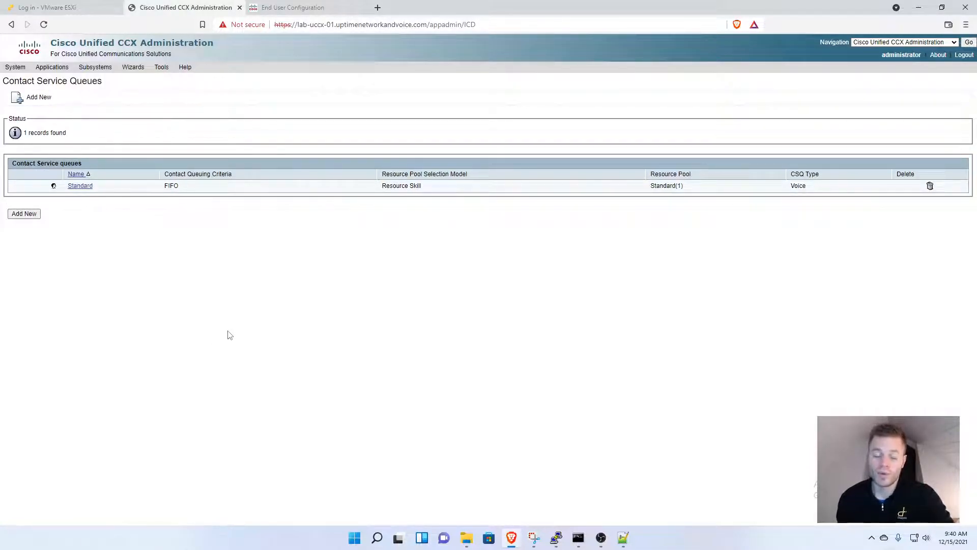
pyautogui.moveTo(227, 332)
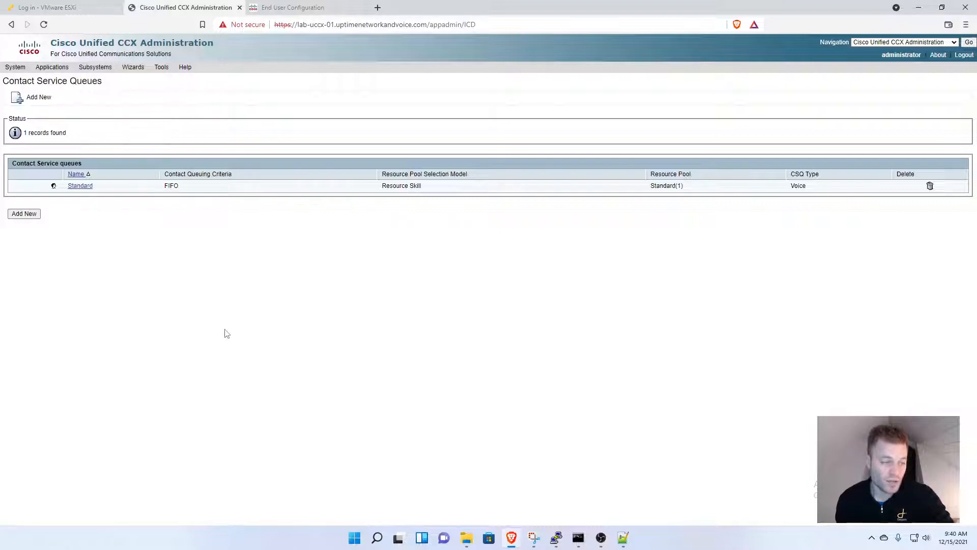
pyautogui.moveTo(219, 105)
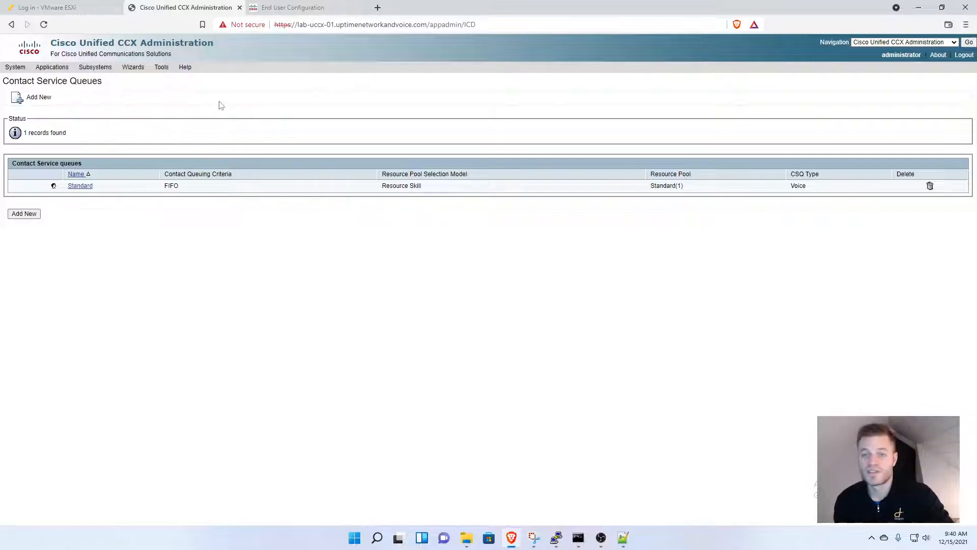
pyautogui.click(95, 67)
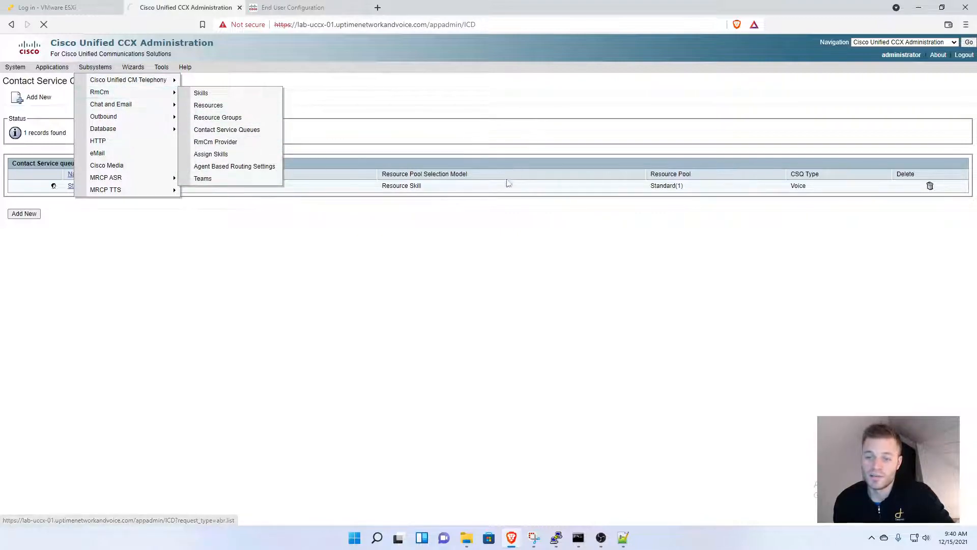
# Name the new team Customer Service with CCX Supervisor as primary supervisor
pyautogui.click(202, 178)
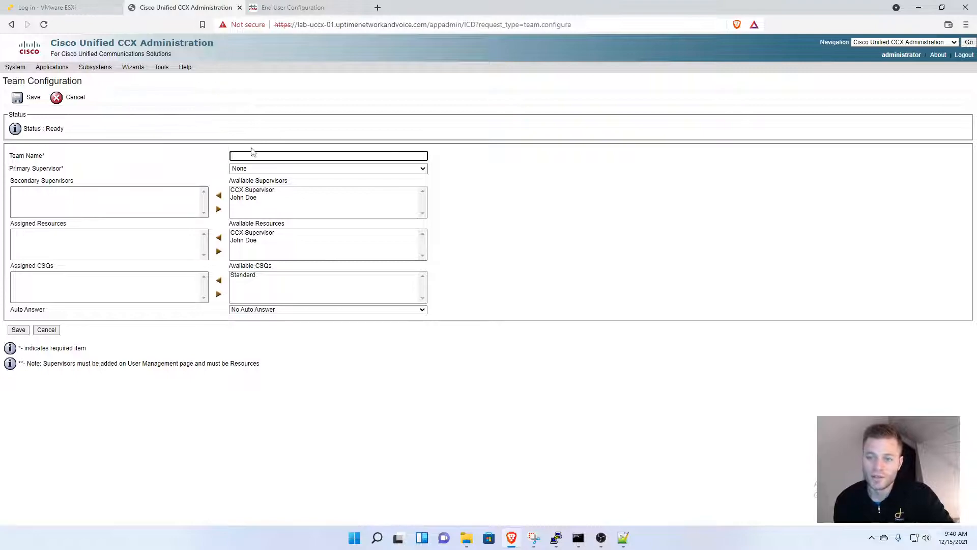
pyautogui.write('Cus')
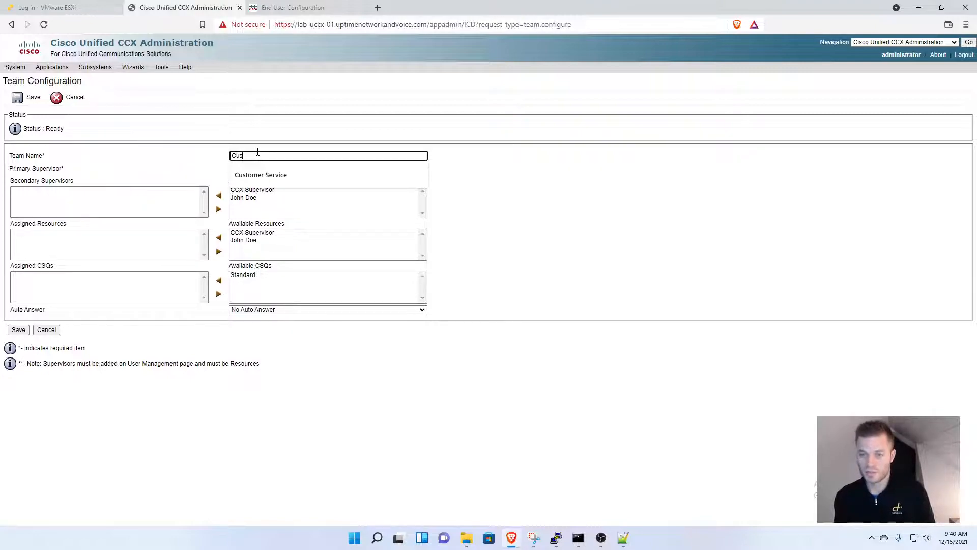
pyautogui.click(260, 174)
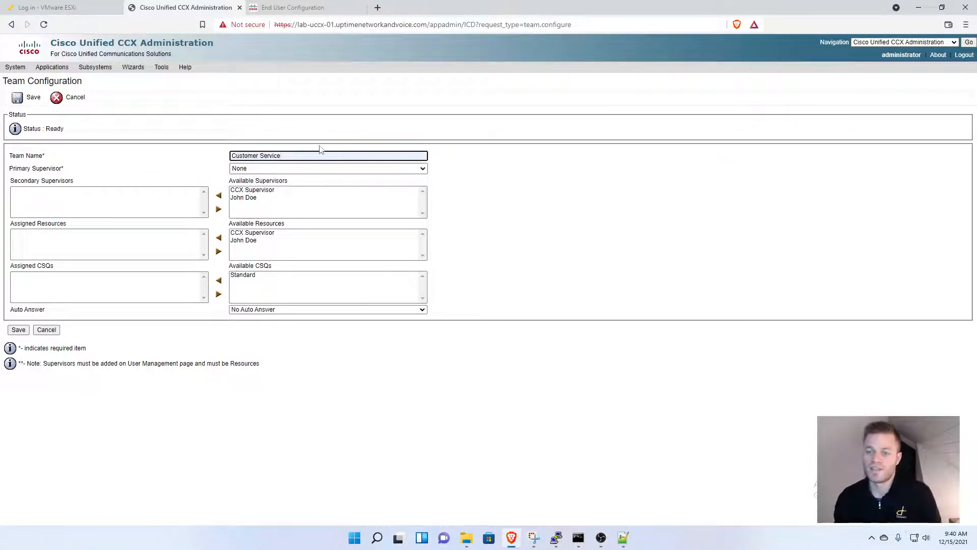
pyautogui.click(326, 168)
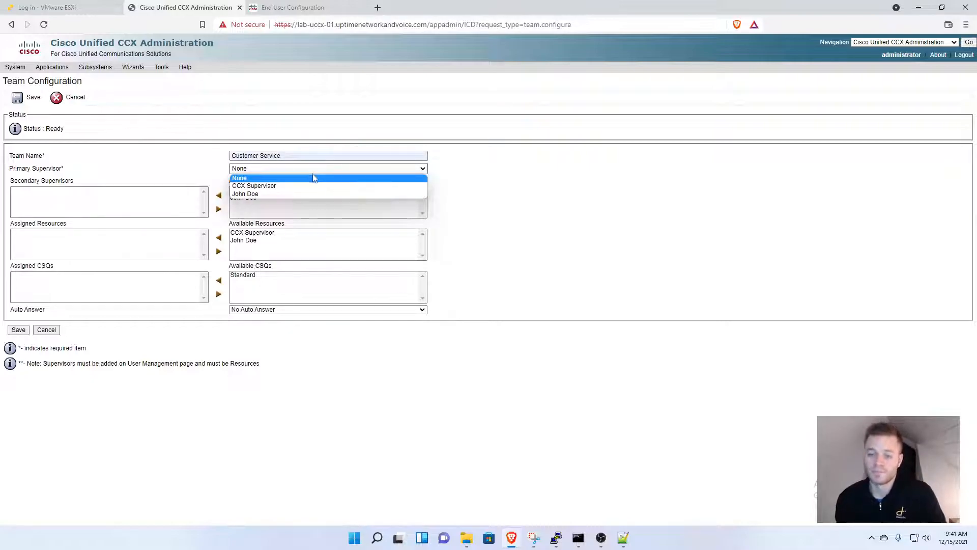
pyautogui.click(254, 185)
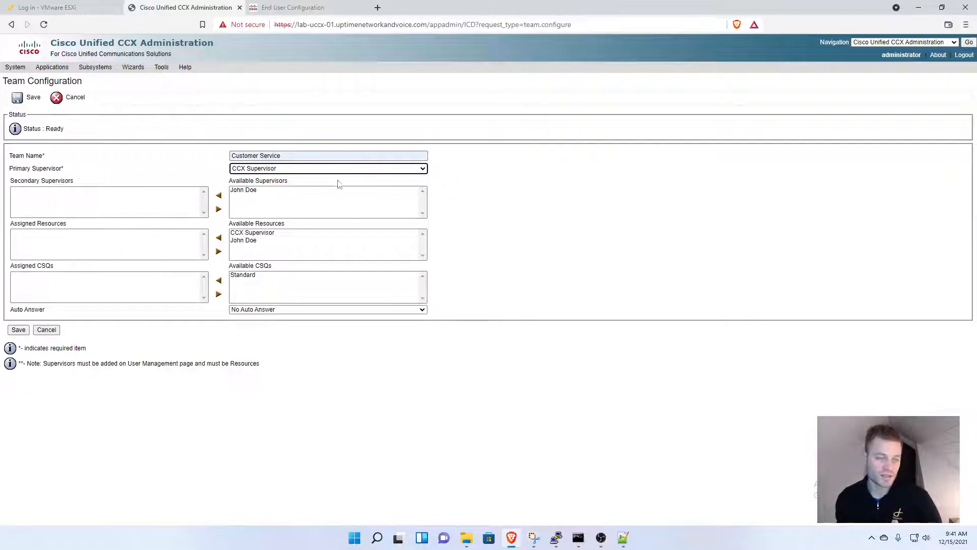
pyautogui.moveTo(279, 217)
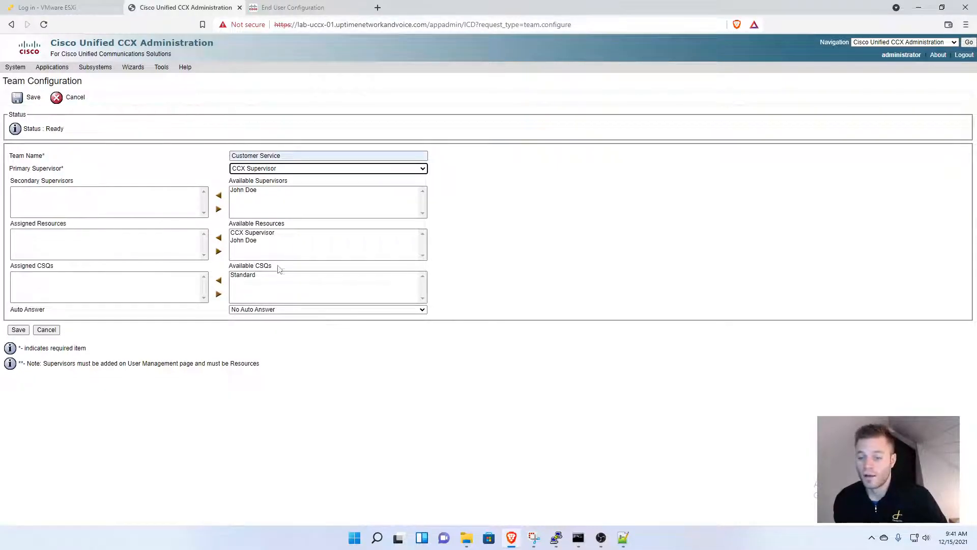
# Assign the Standard queue to the team and save it
pyautogui.doubleClick(250, 264)
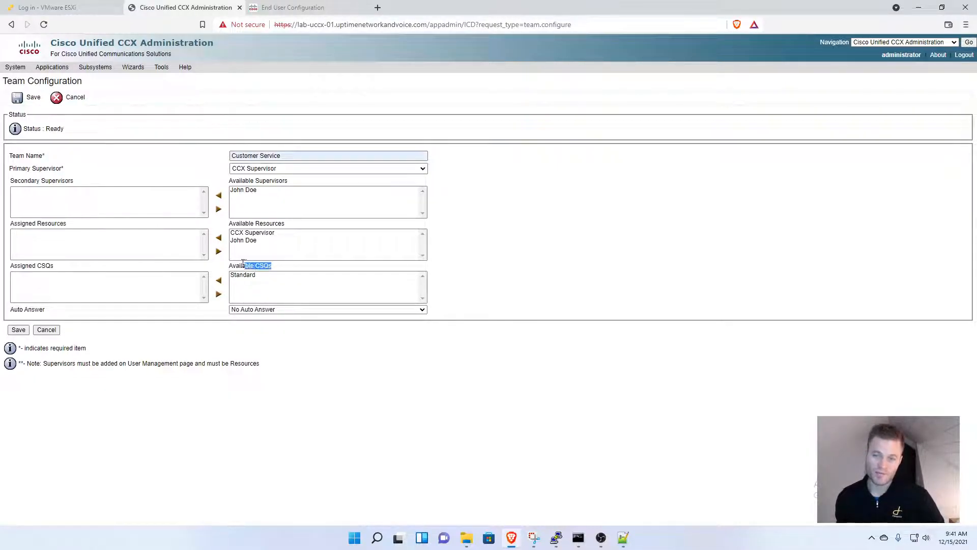
pyautogui.click(243, 275)
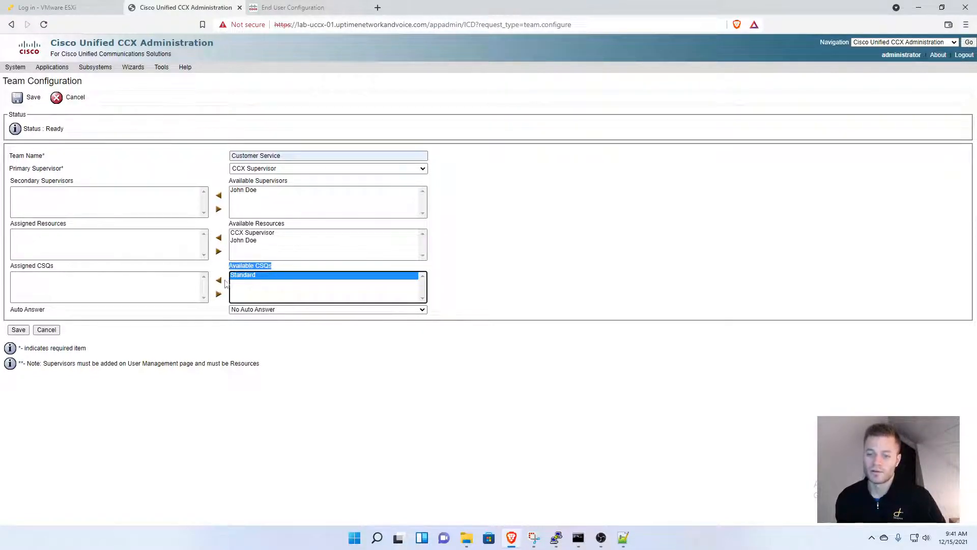
pyautogui.click(217, 280)
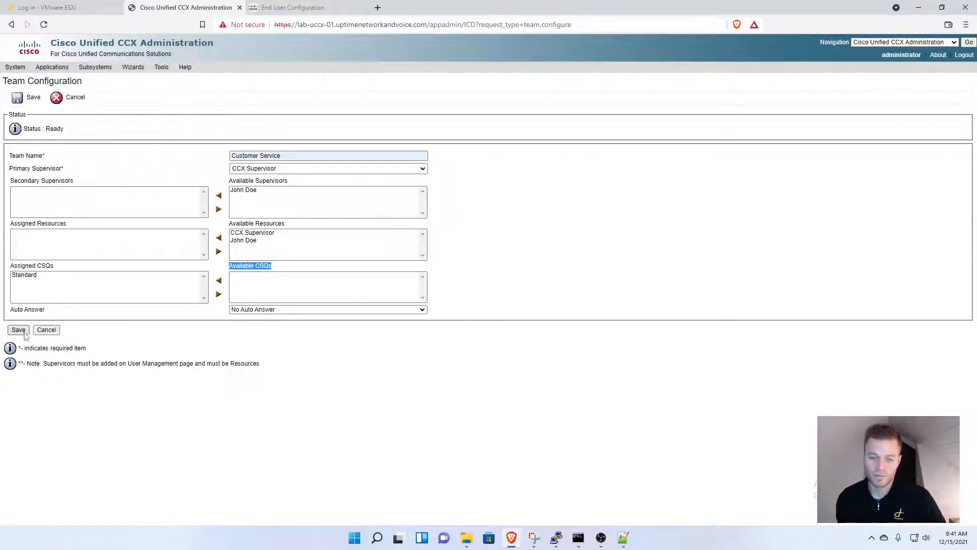
pyautogui.click(17, 329)
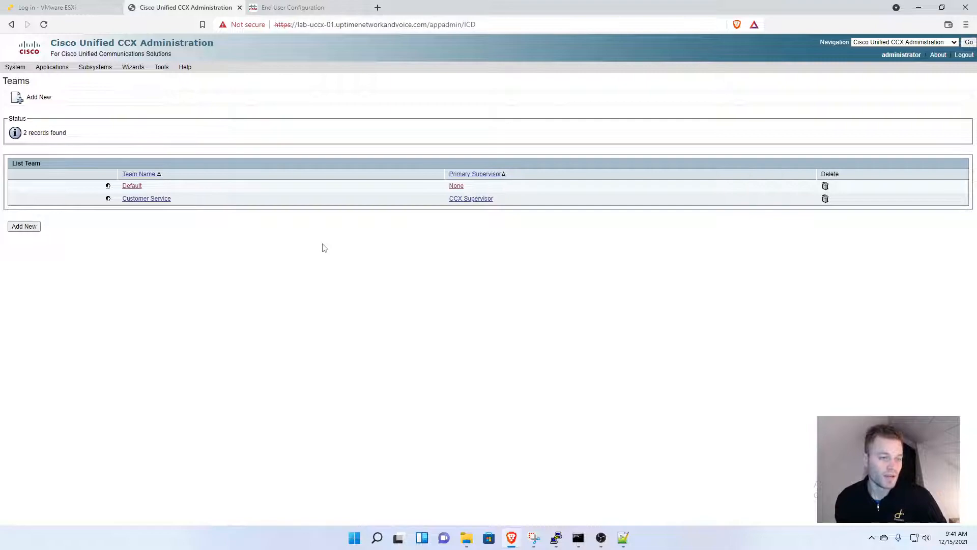
pyautogui.moveTo(347, 264)
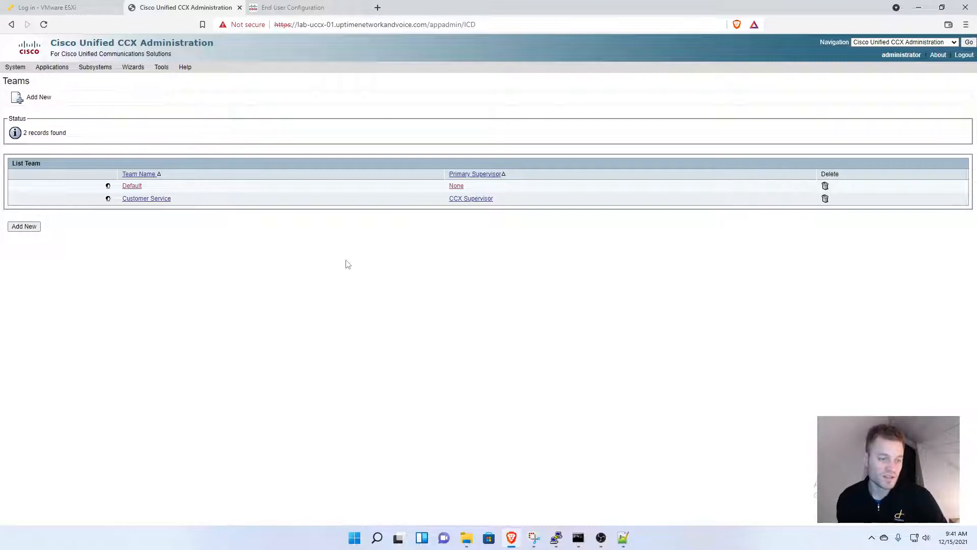
pyautogui.moveTo(319, 259)
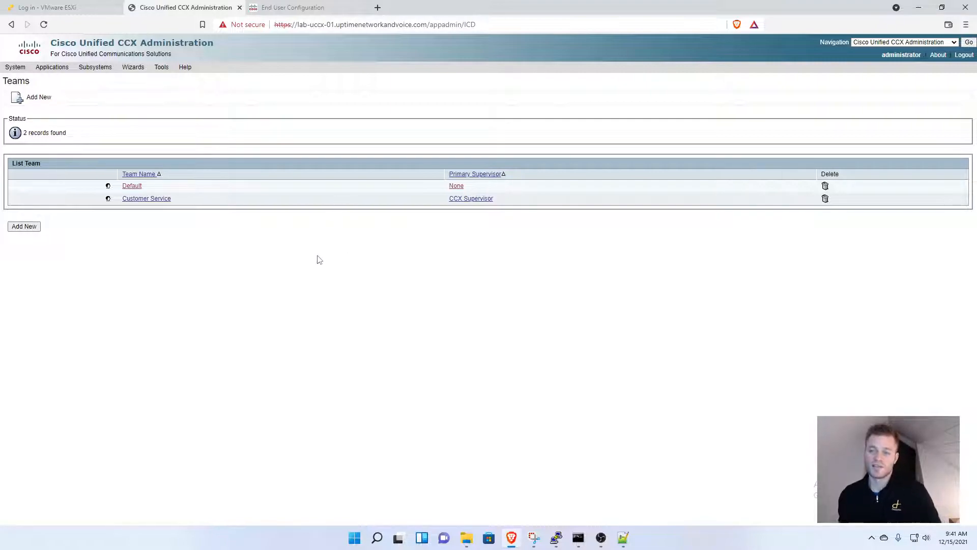